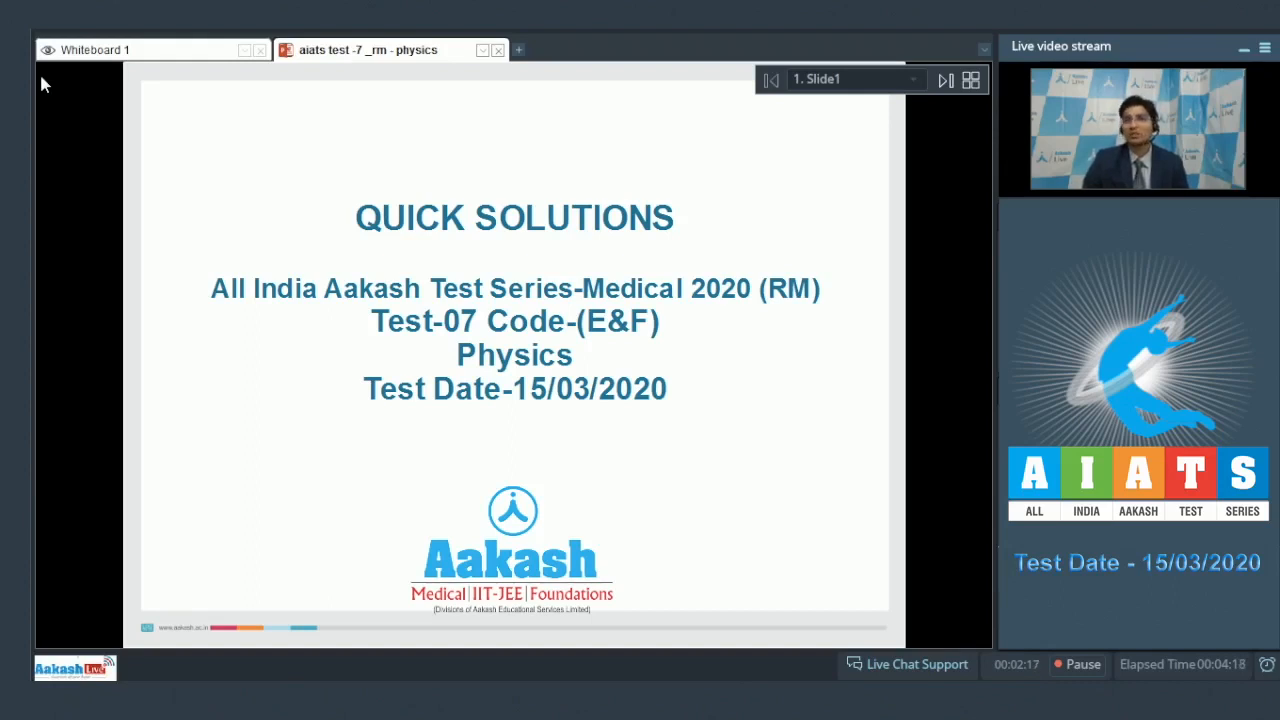
Advance to question 1 and handwrite 'centre of curvature' beside Sol
{"action": "left_click", "coordinate": [943, 80]}
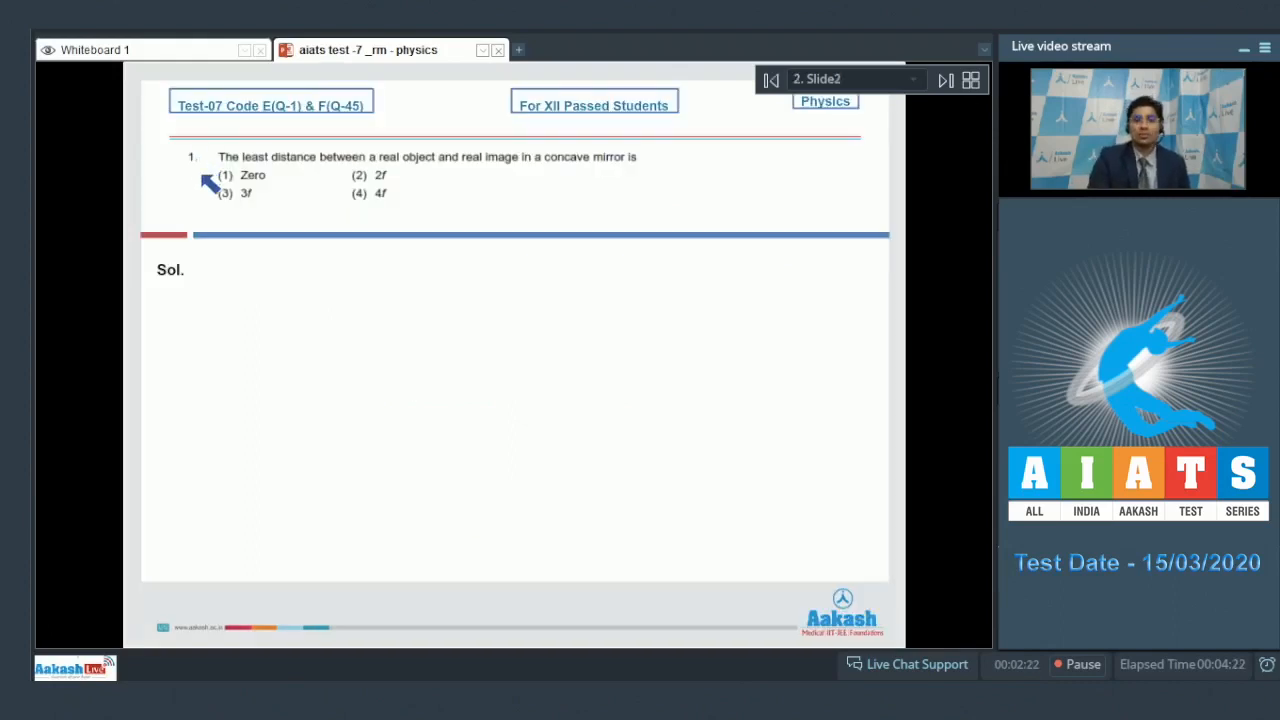
{"action": "mouse_move", "coordinate": [345, 175]}
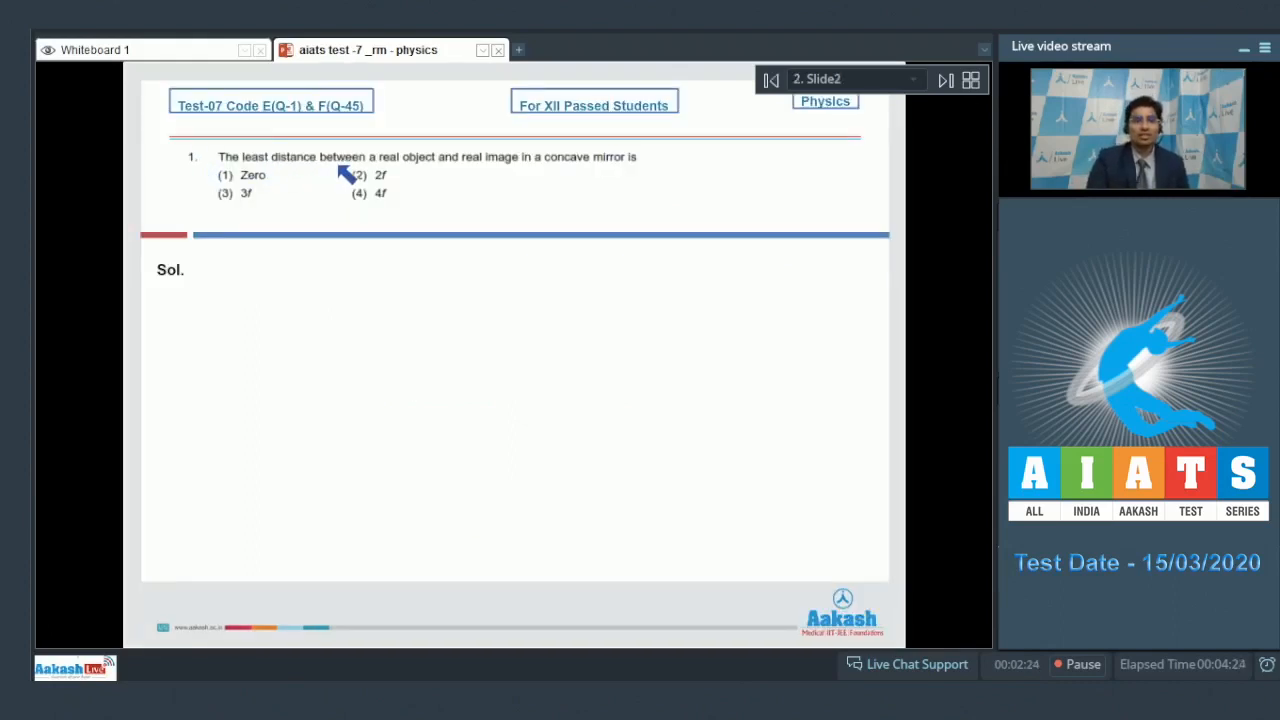
{"action": "mouse_move", "coordinate": [520, 168]}
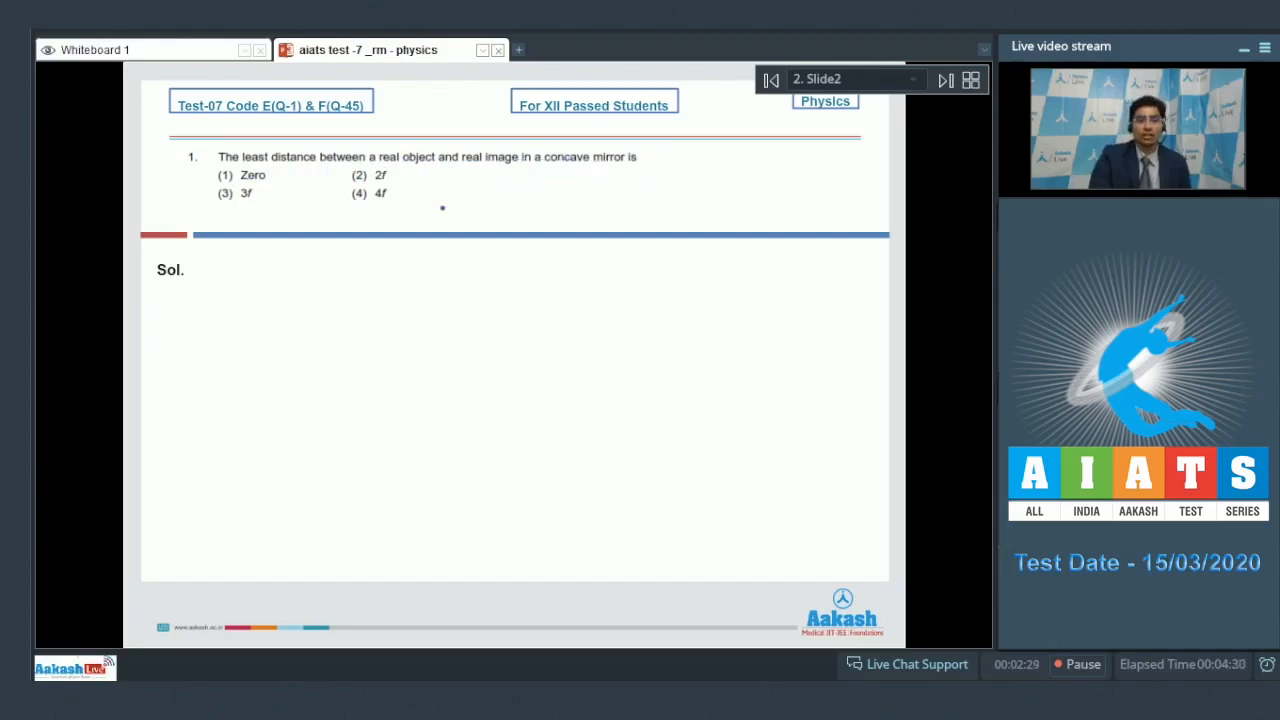
{"action": "left_click_drag", "start_coordinate": [398, 285], "coordinate": [432, 280]}
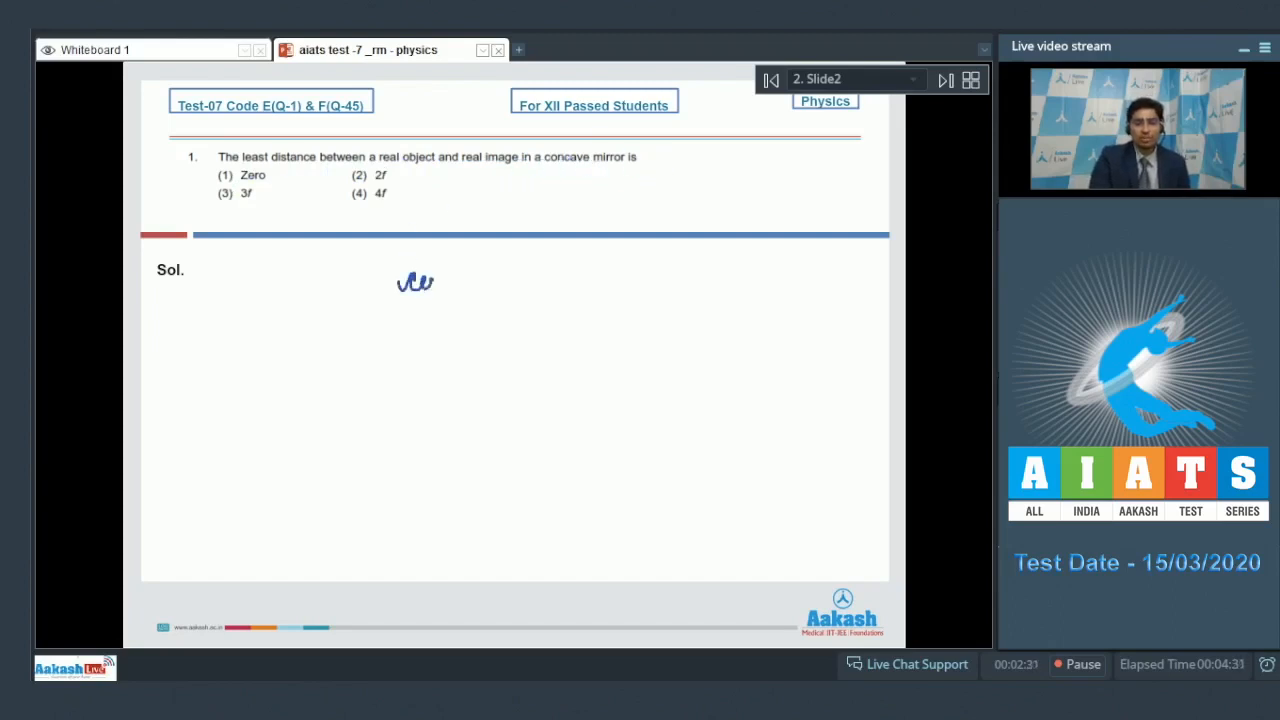
{"action": "left_click_drag", "start_coordinate": [400, 283], "coordinate": [510, 275]}
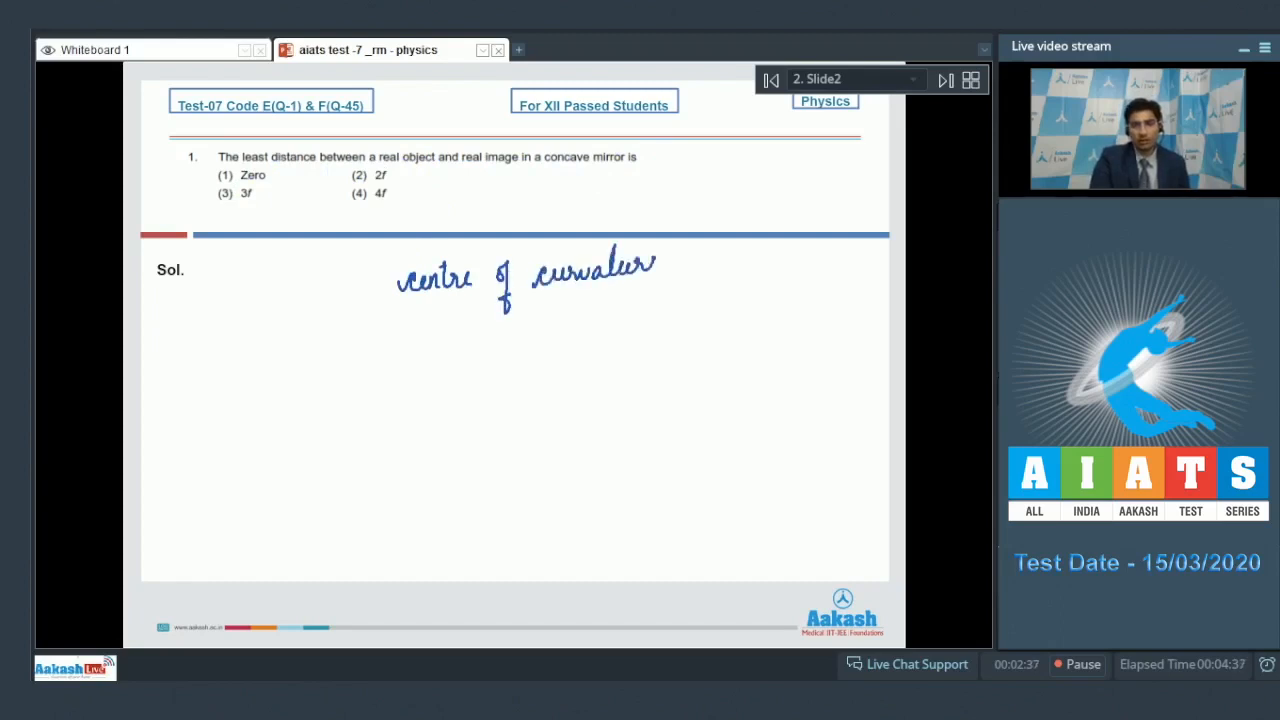
{"action": "left_click_drag", "start_coordinate": [463, 320], "coordinate": [600, 300]}
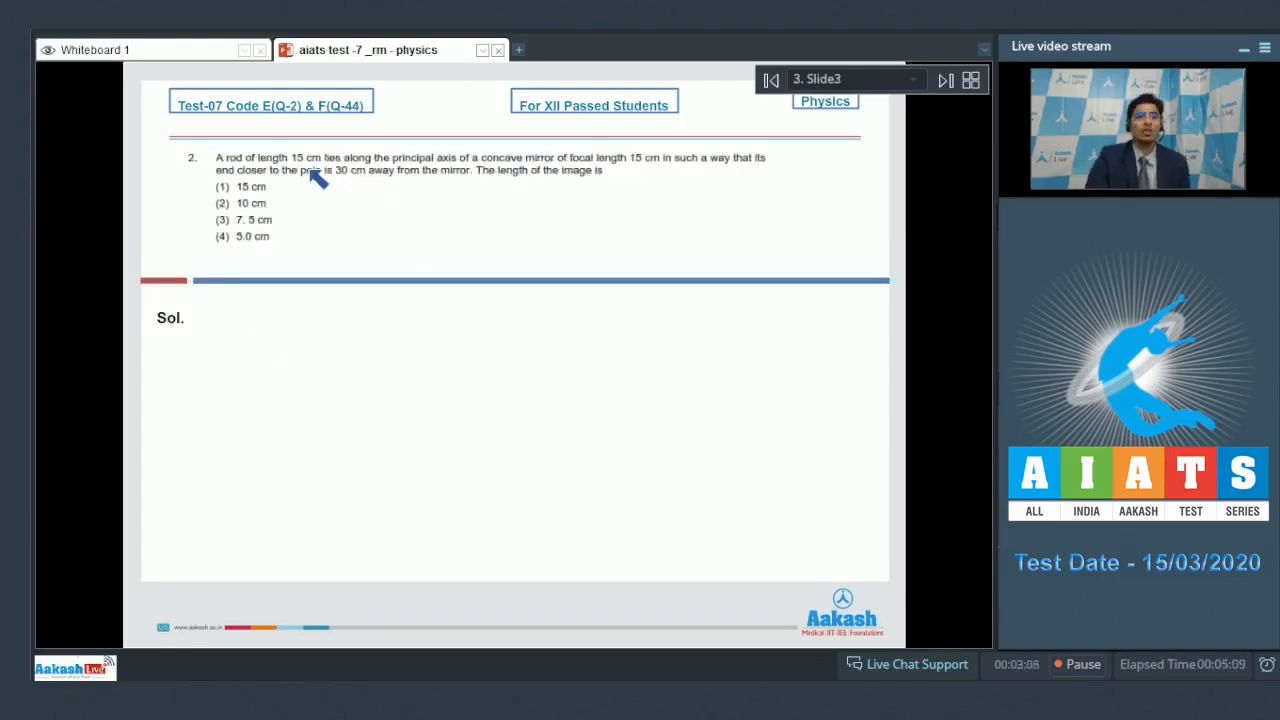
{"action": "mouse_move", "coordinate": [350, 168]}
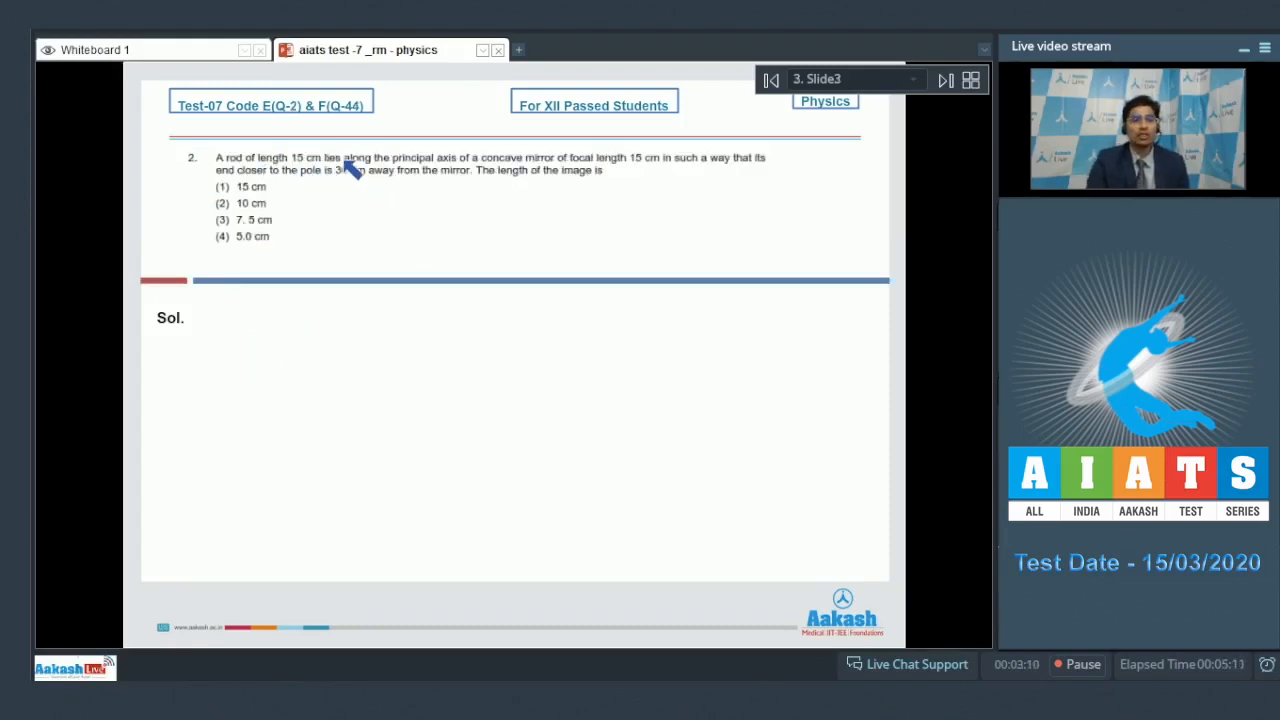
{"action": "mouse_move", "coordinate": [490, 175]}
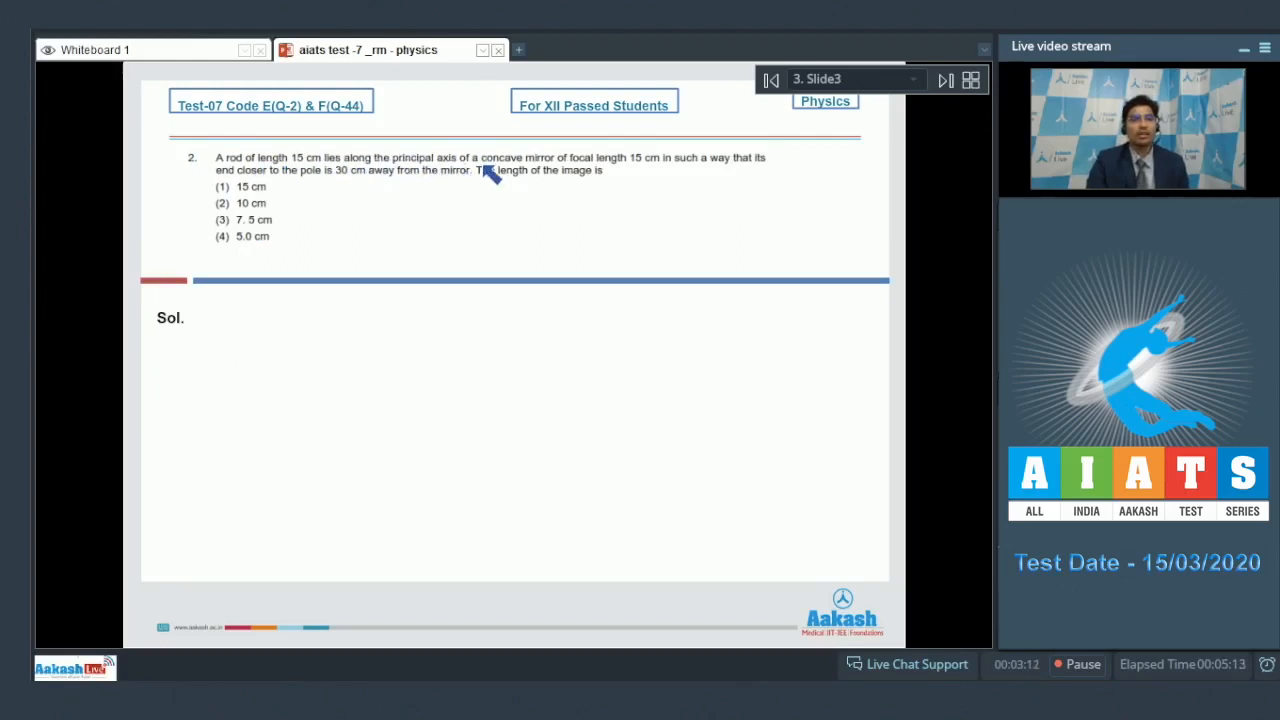
{"action": "mouse_move", "coordinate": [660, 175]}
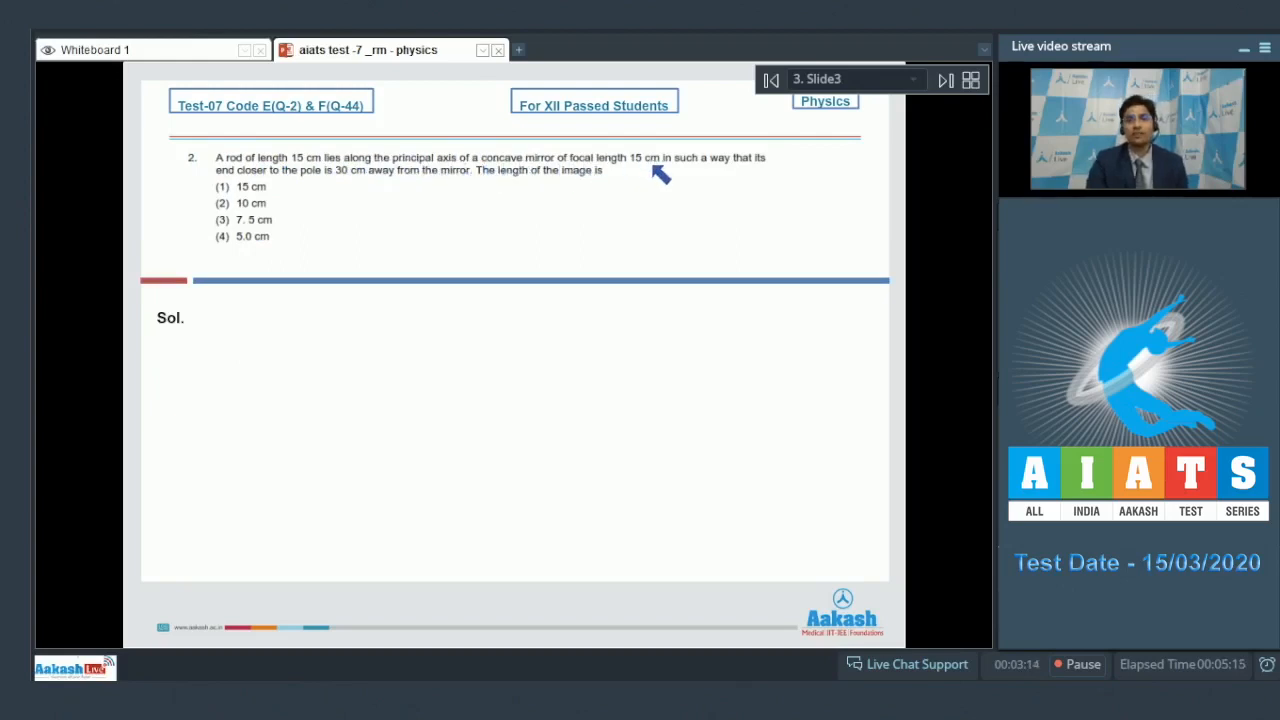
{"action": "mouse_move", "coordinate": [575, 155]}
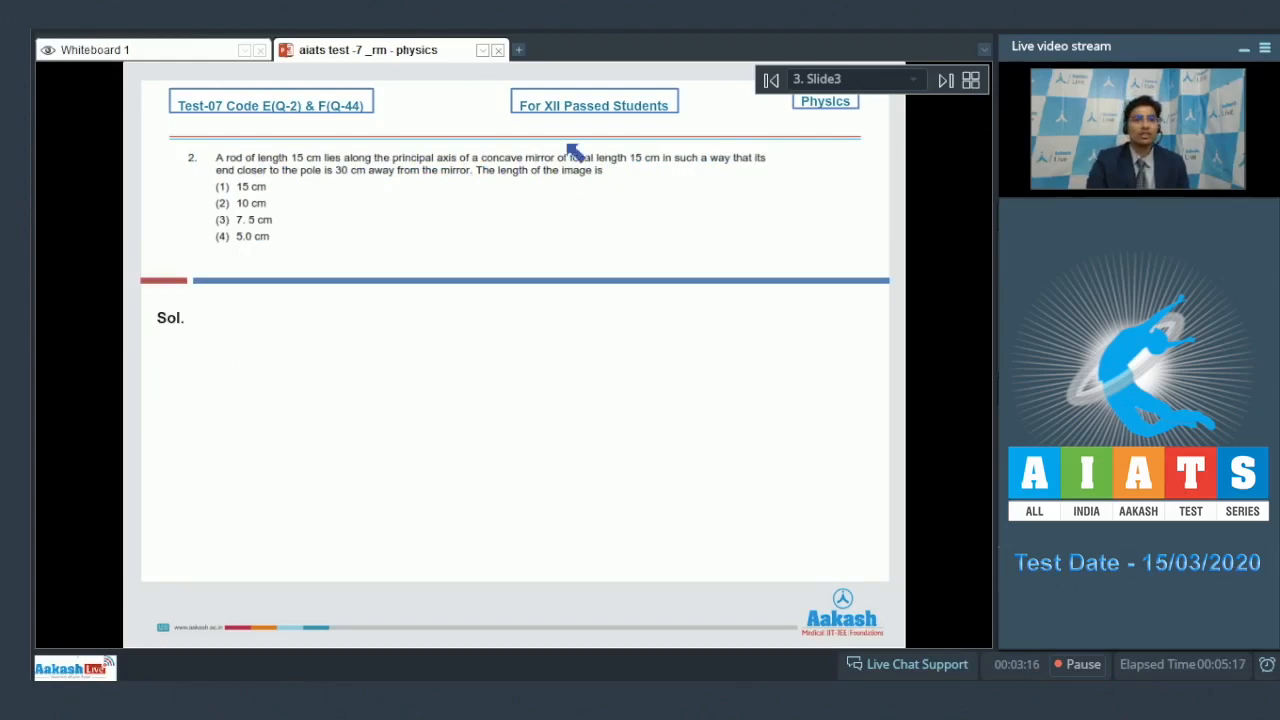
{"action": "mouse_move", "coordinate": [375, 185]}
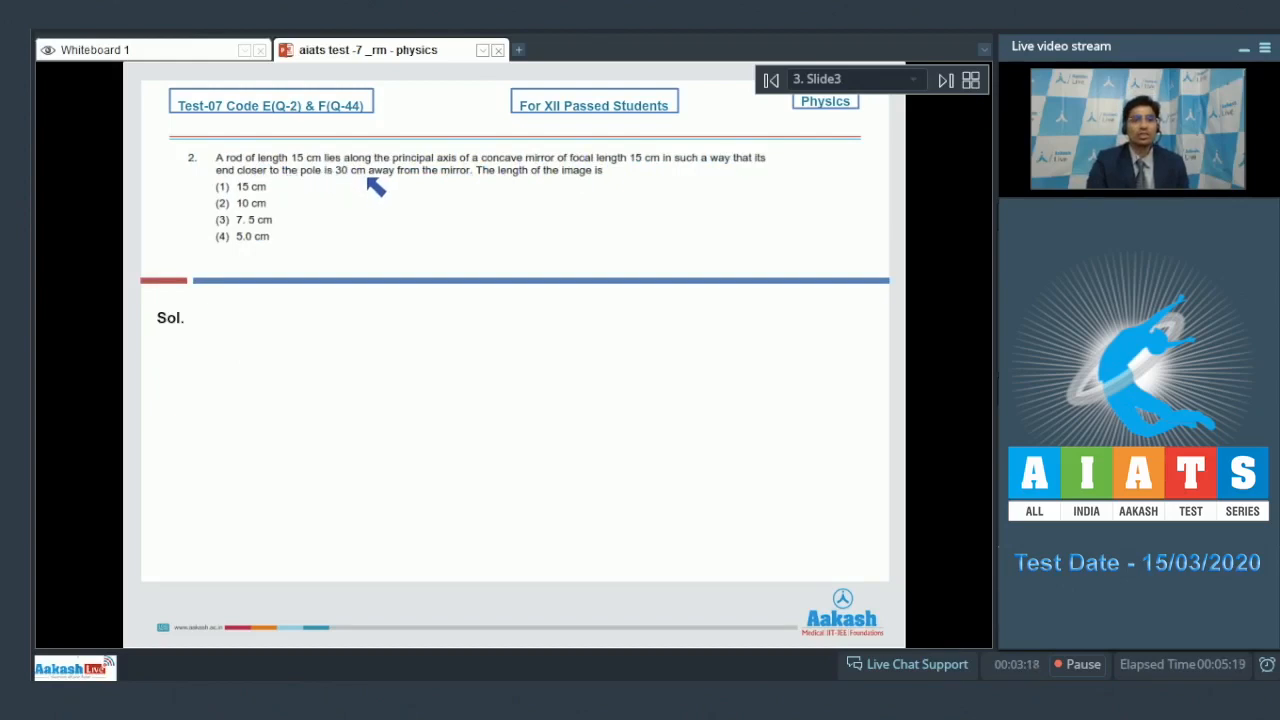
{"action": "mouse_move", "coordinate": [513, 185]}
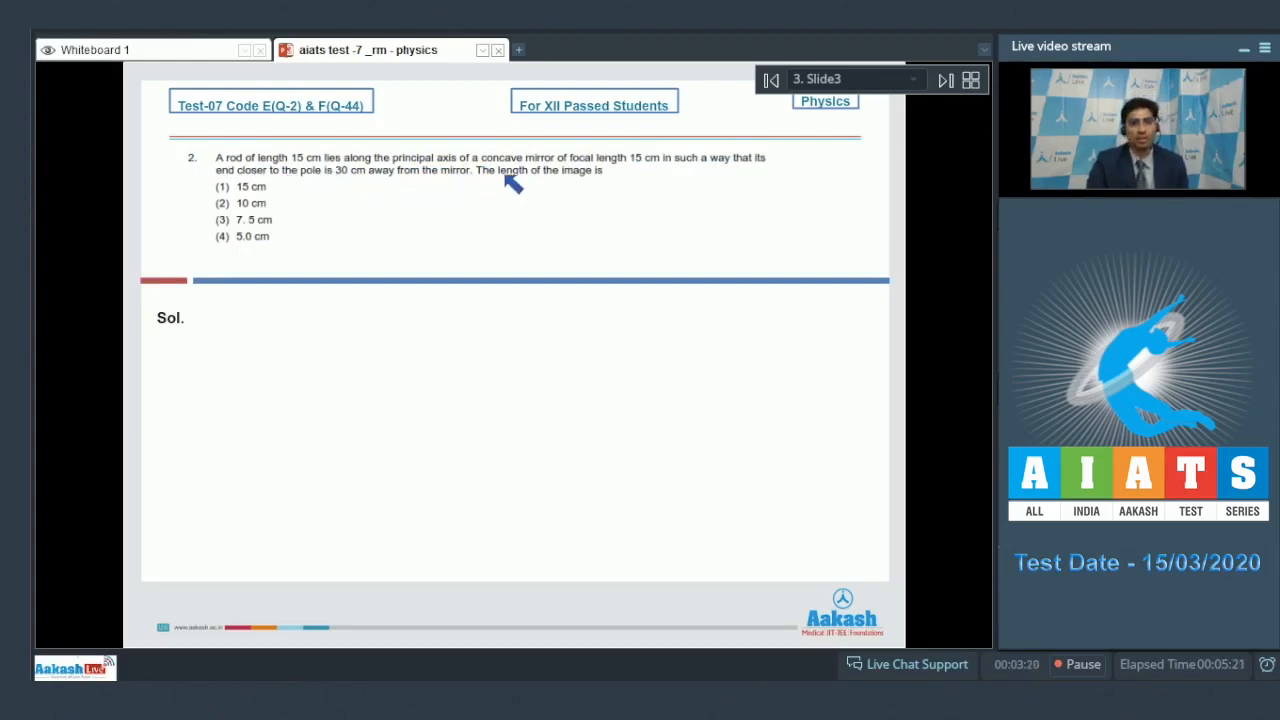
{"action": "mouse_move", "coordinate": [330, 200]}
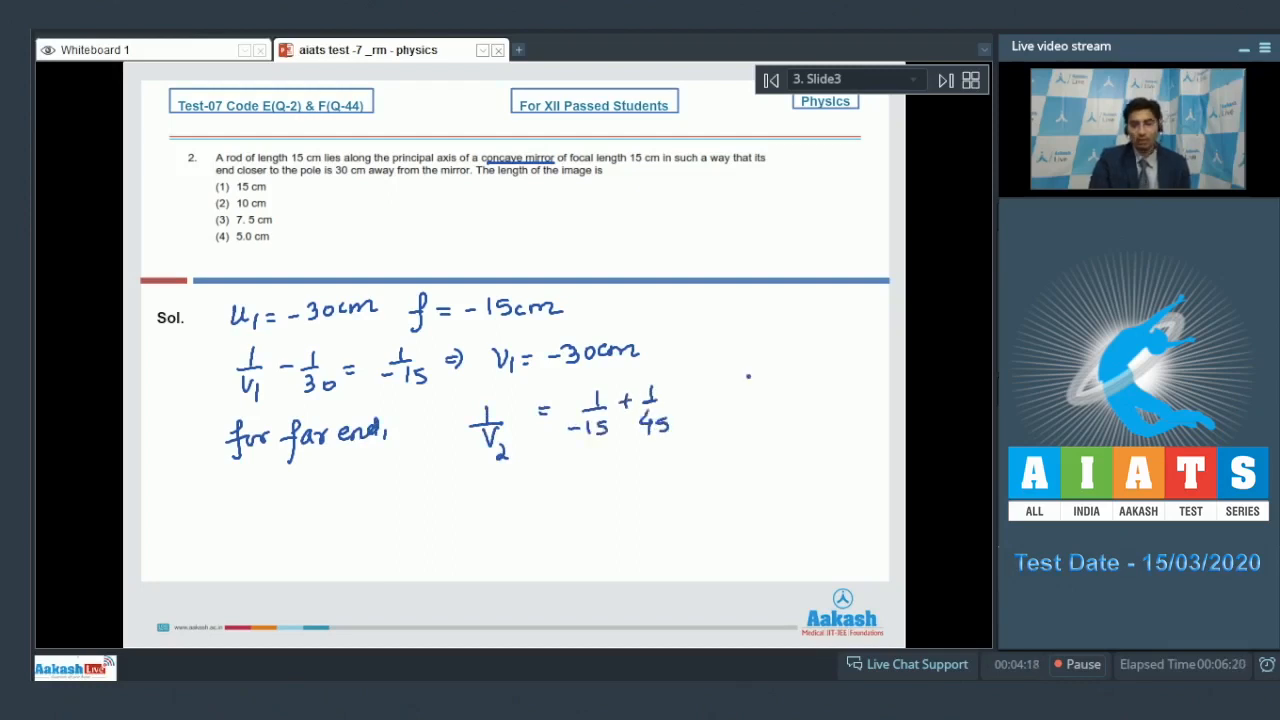
{"action": "mouse_move", "coordinate": [760, 385]}
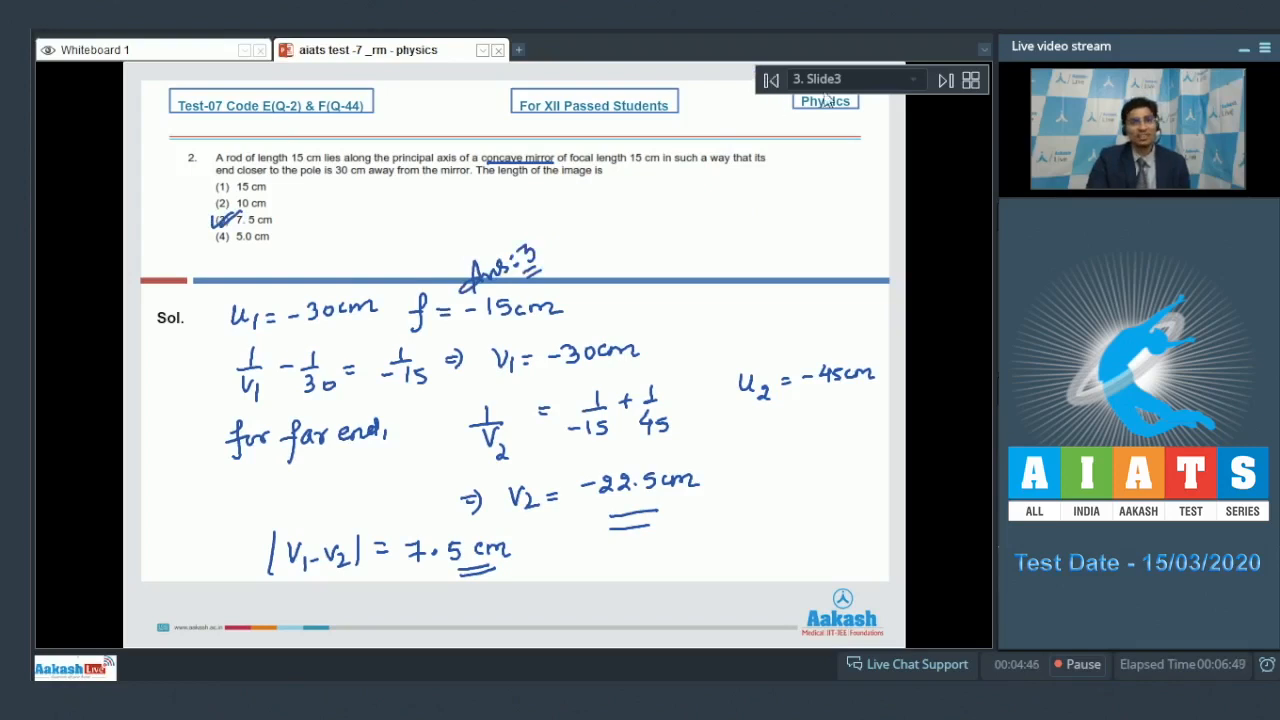
Advance to the question 3 slide on the concavo-convex lens
{"action": "left_click", "coordinate": [943, 80]}
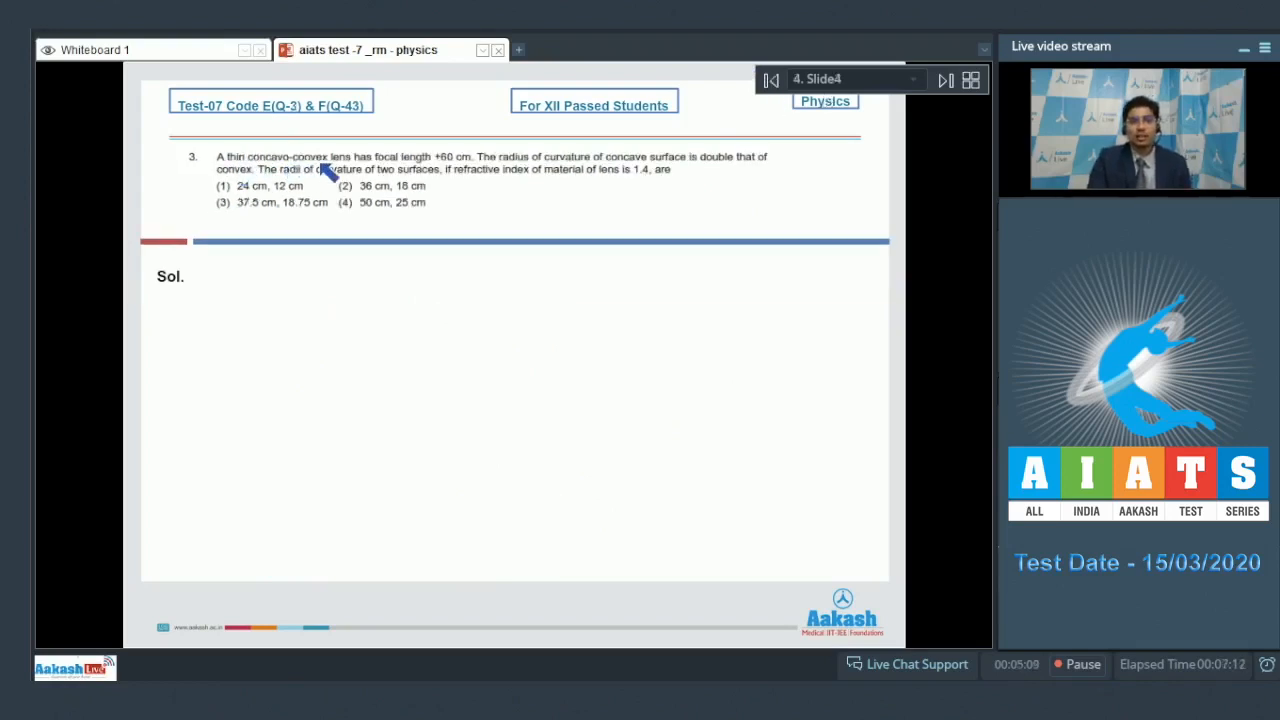
{"action": "mouse_move", "coordinate": [470, 168]}
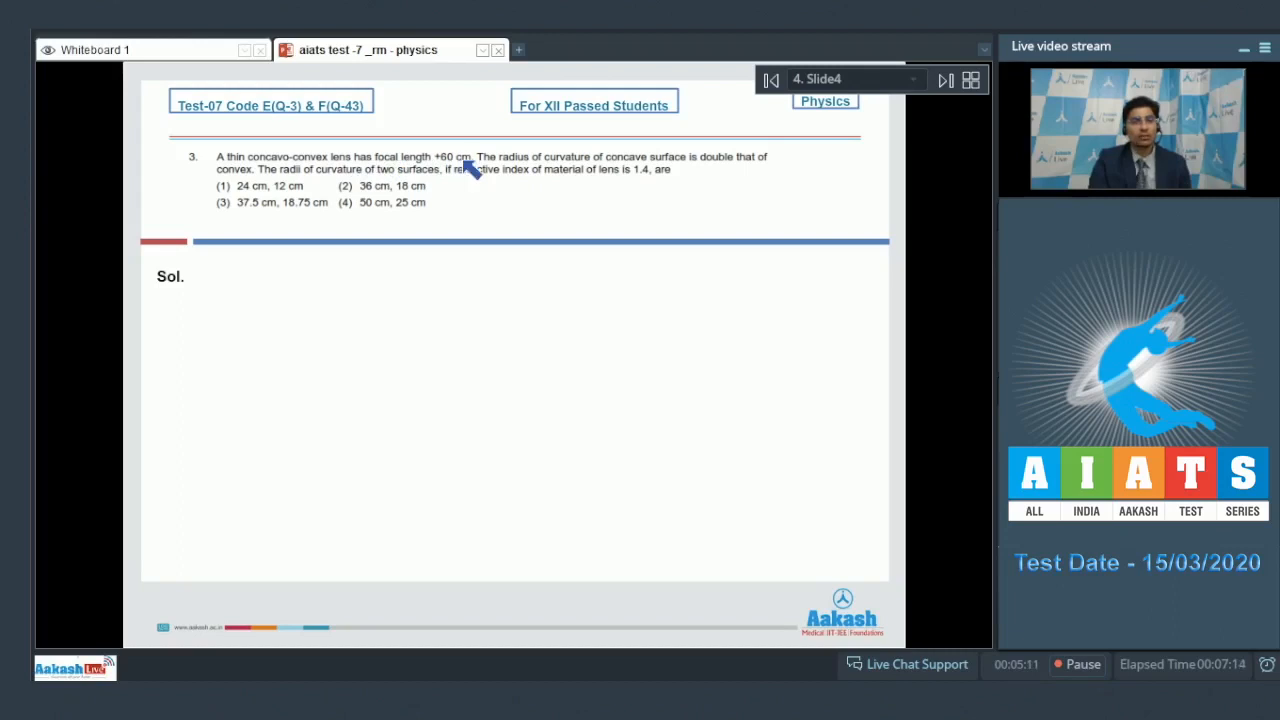
{"action": "mouse_move", "coordinate": [615, 168]}
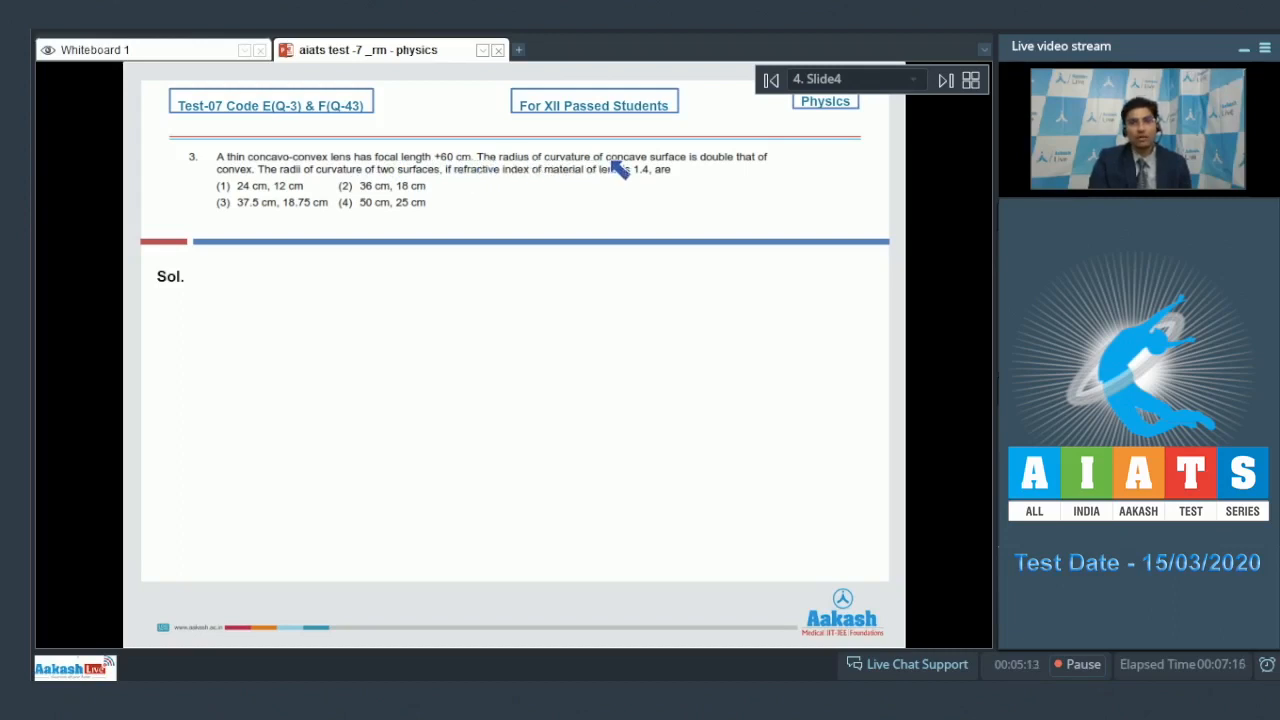
{"action": "mouse_move", "coordinate": [720, 175]}
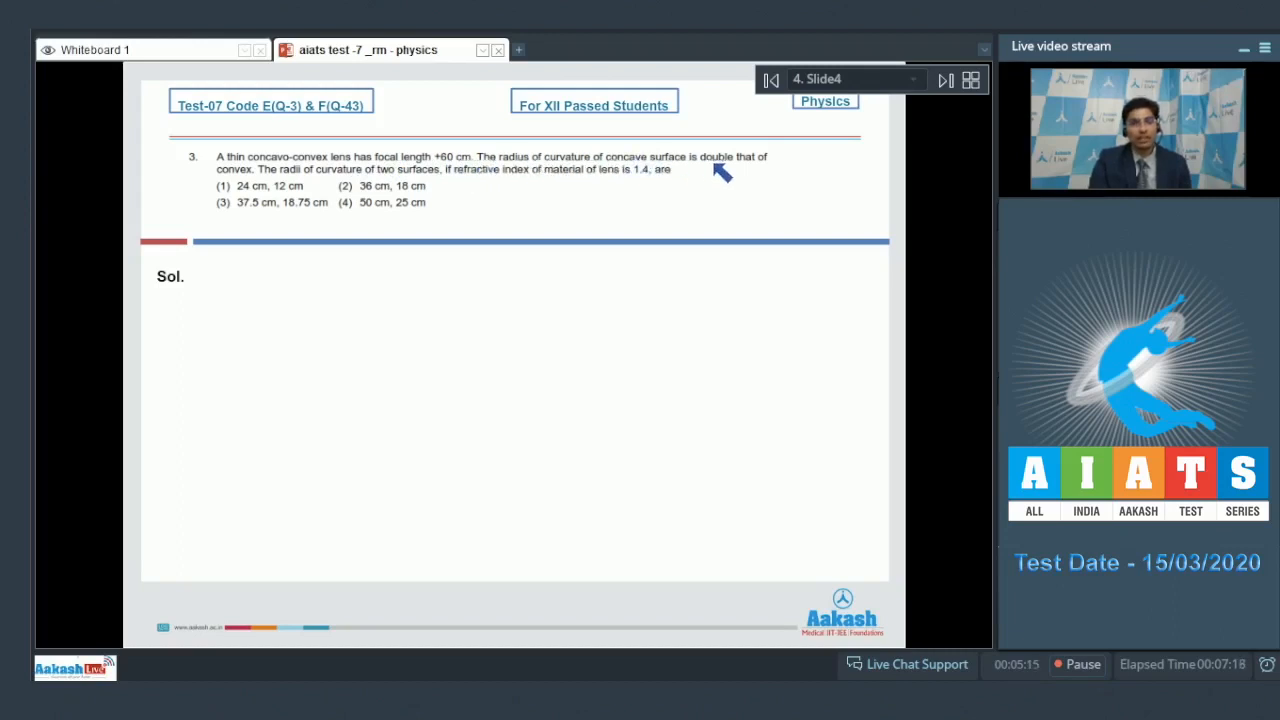
{"action": "mouse_move", "coordinate": [265, 185]}
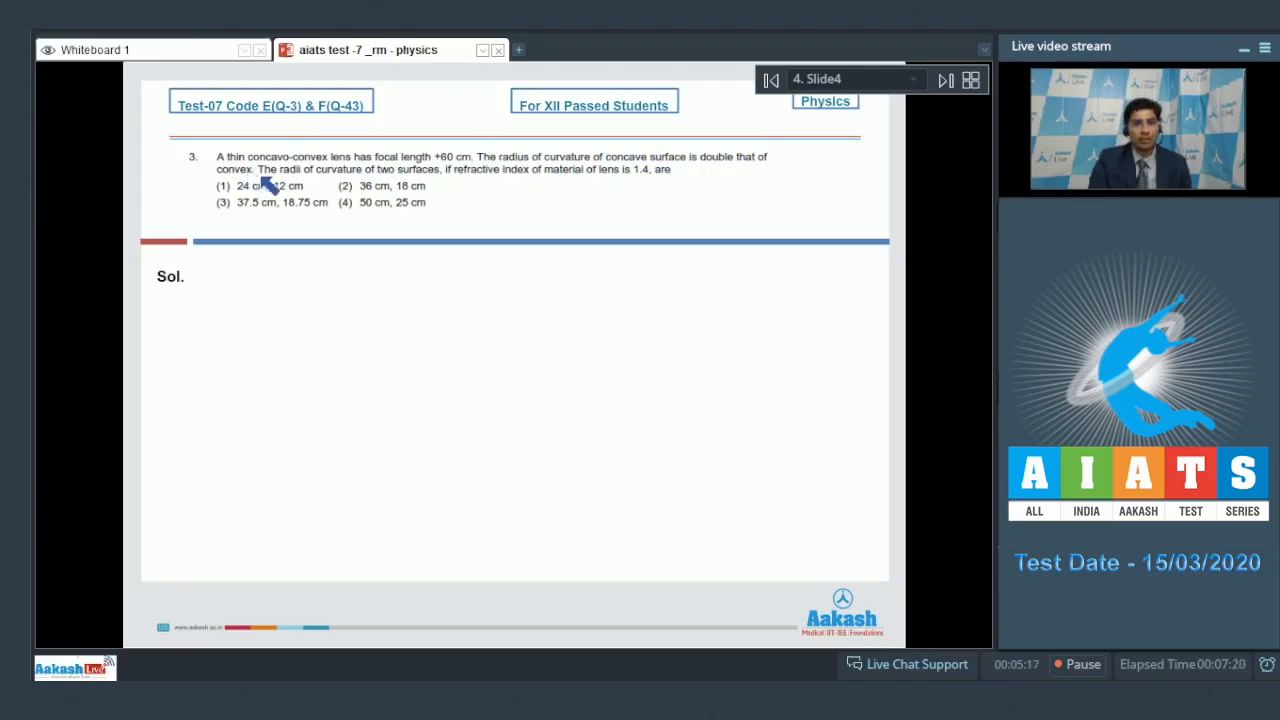
{"action": "mouse_move", "coordinate": [460, 183]}
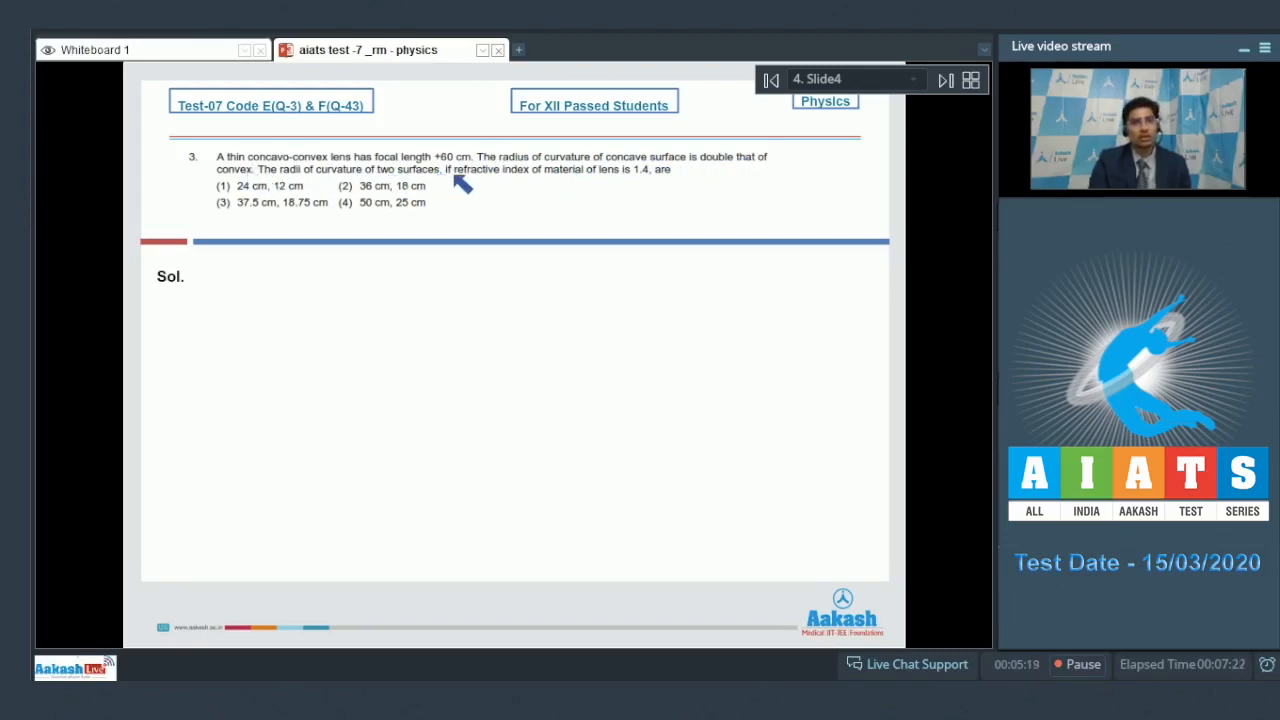
{"action": "mouse_move", "coordinate": [610, 185]}
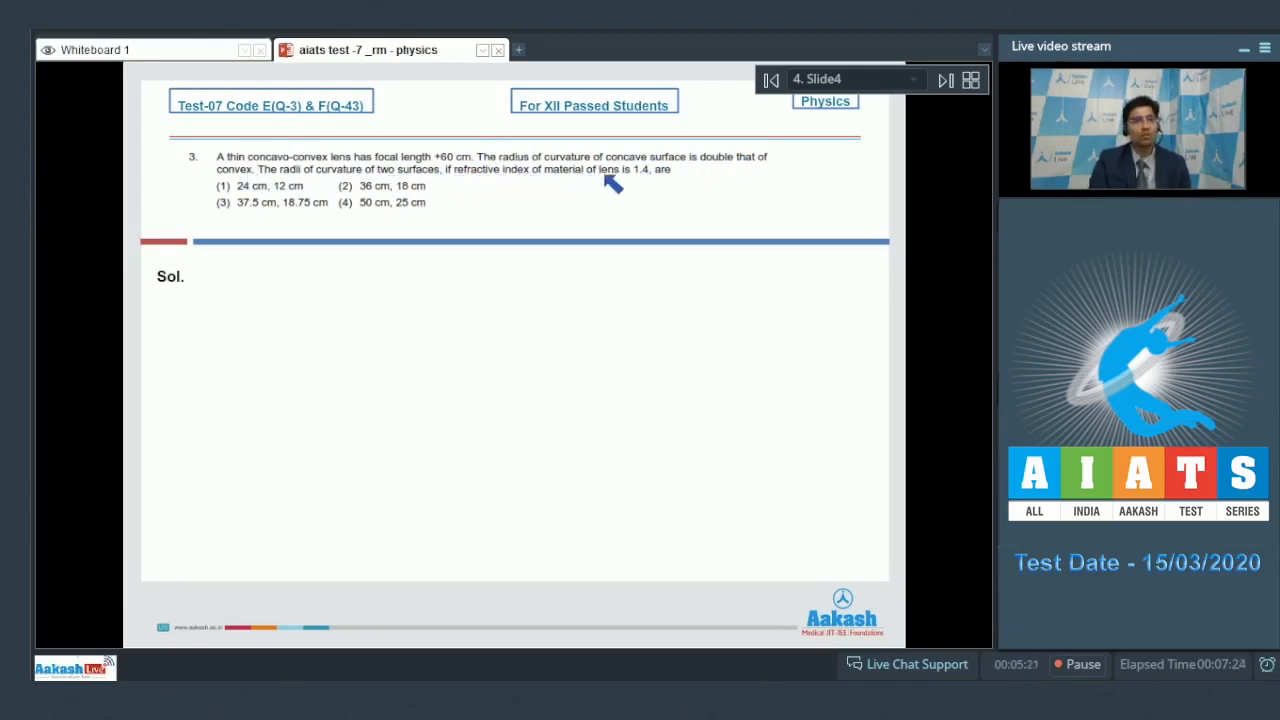
{"action": "mouse_move", "coordinate": [650, 185]}
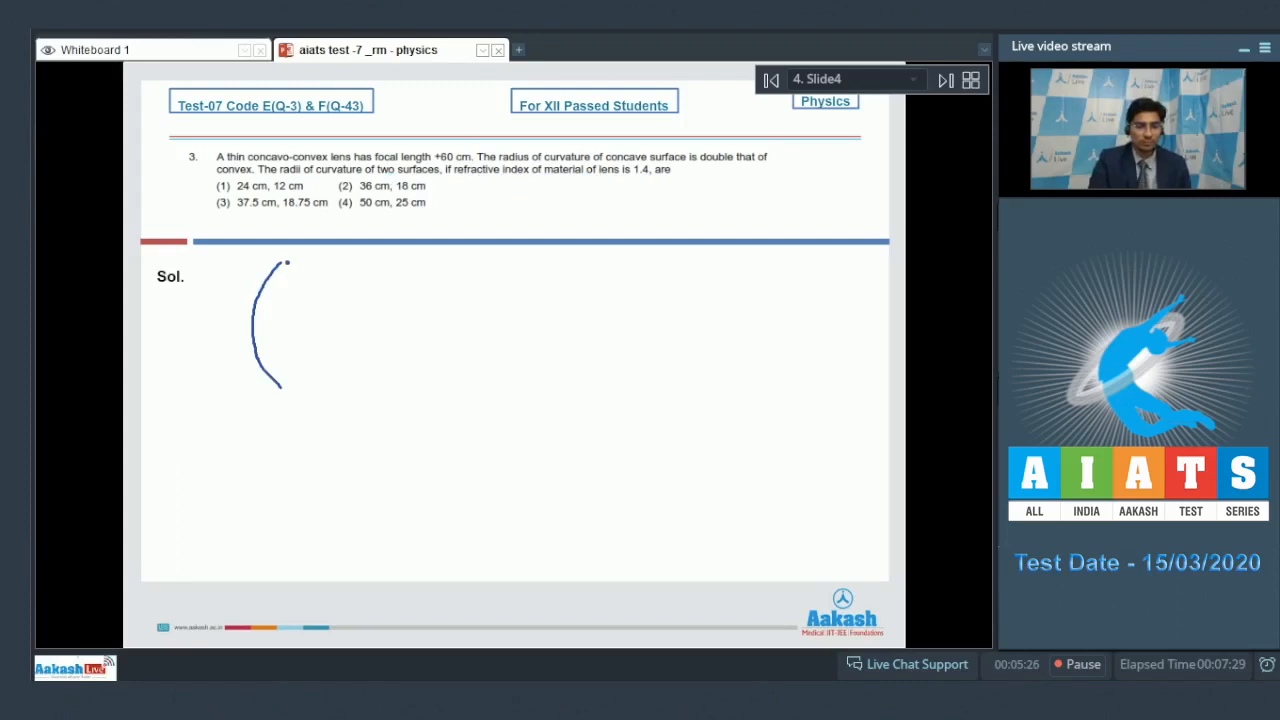
Draw the lens's second curved surface and continue the R1, R2 working
{"action": "left_click_drag", "start_coordinate": [280, 265], "coordinate": [285, 390]}
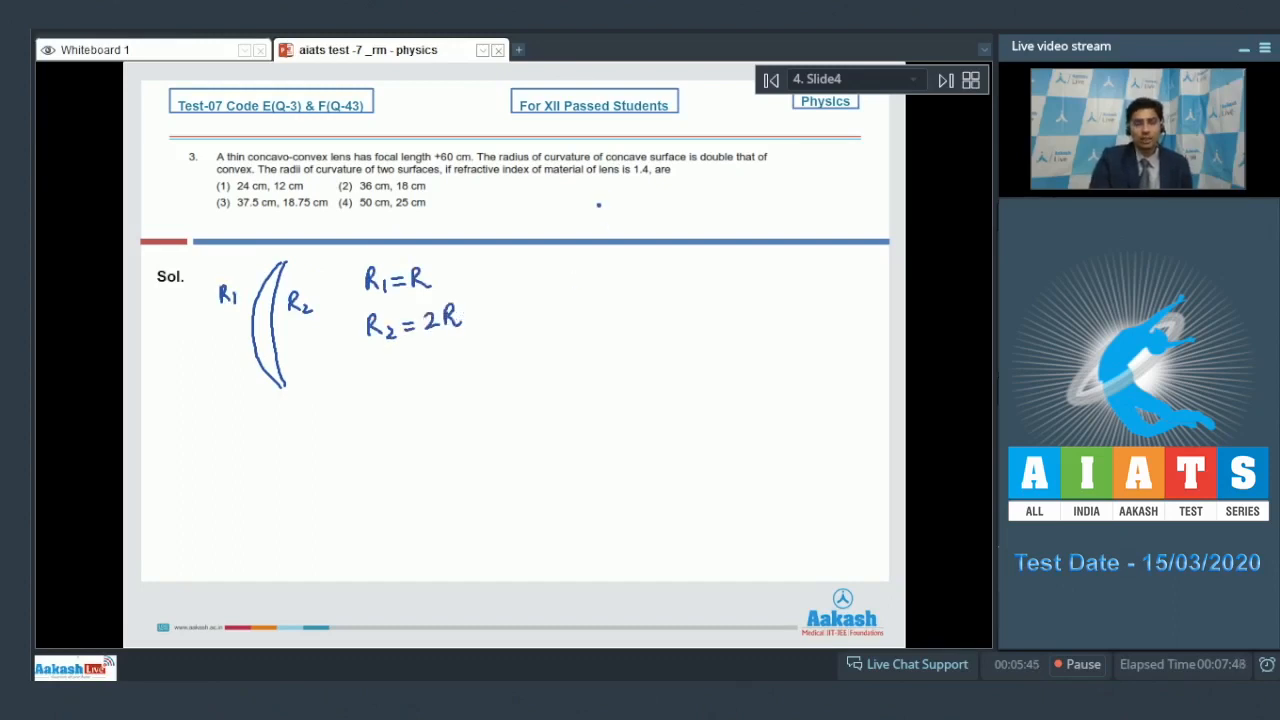
{"action": "left_click_drag", "start_coordinate": [540, 270], "coordinate": [540, 330]}
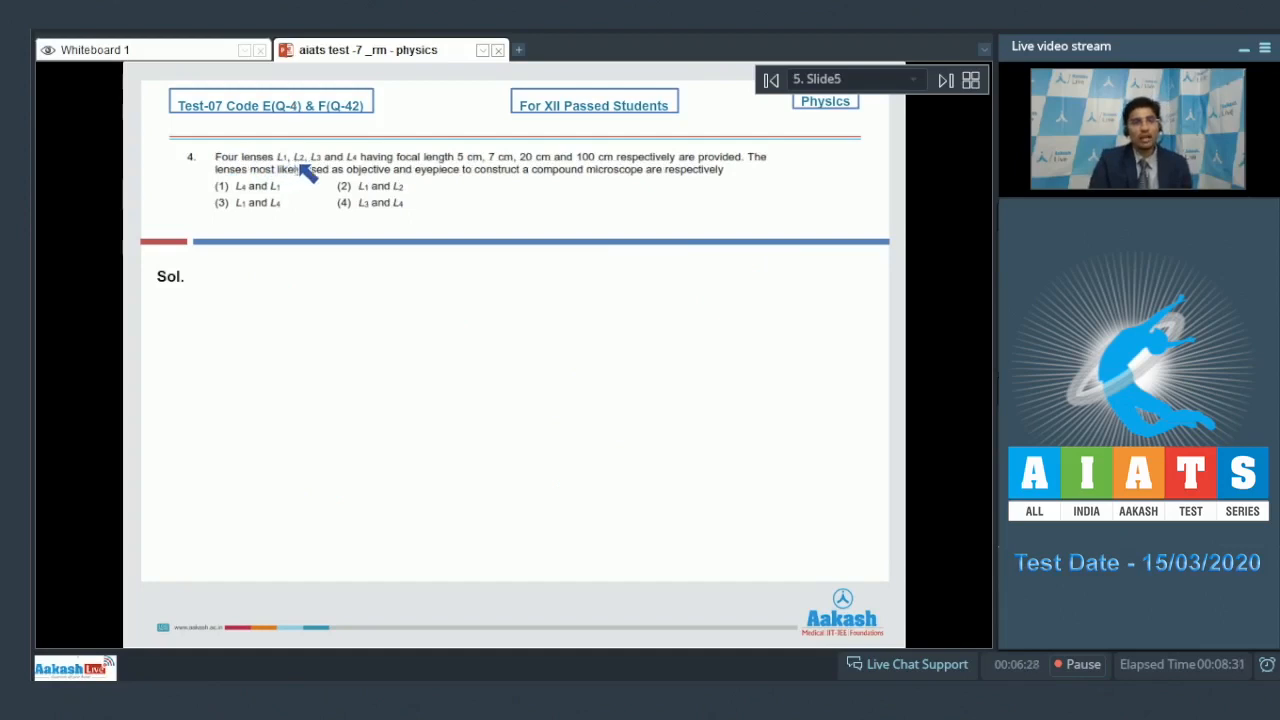
{"action": "mouse_move", "coordinate": [455, 170]}
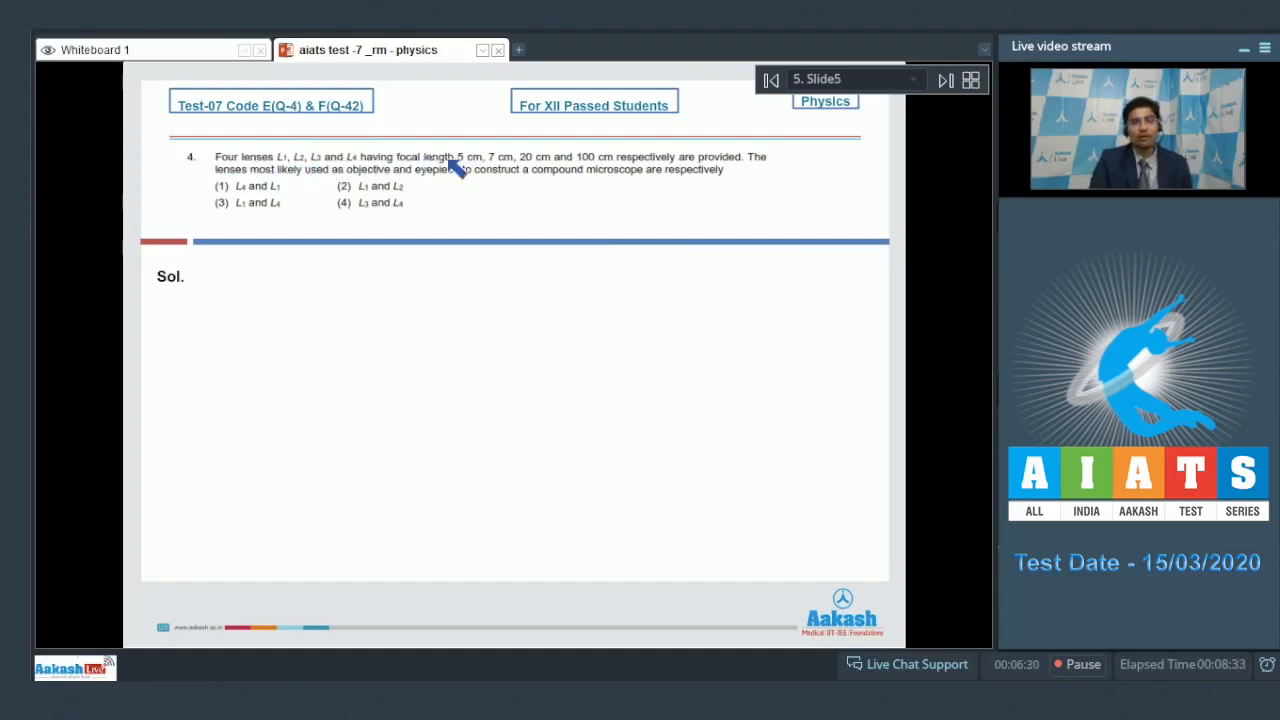
{"action": "mouse_move", "coordinate": [535, 170]}
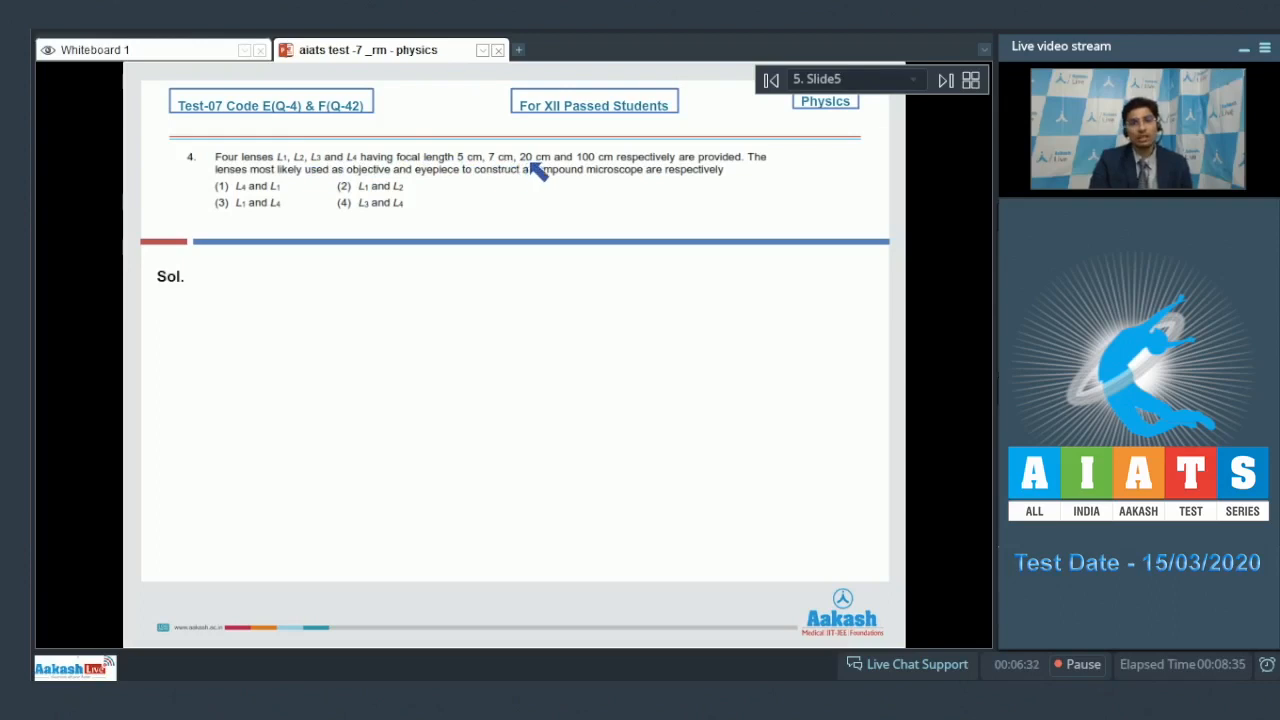
{"action": "mouse_move", "coordinate": [640, 168]}
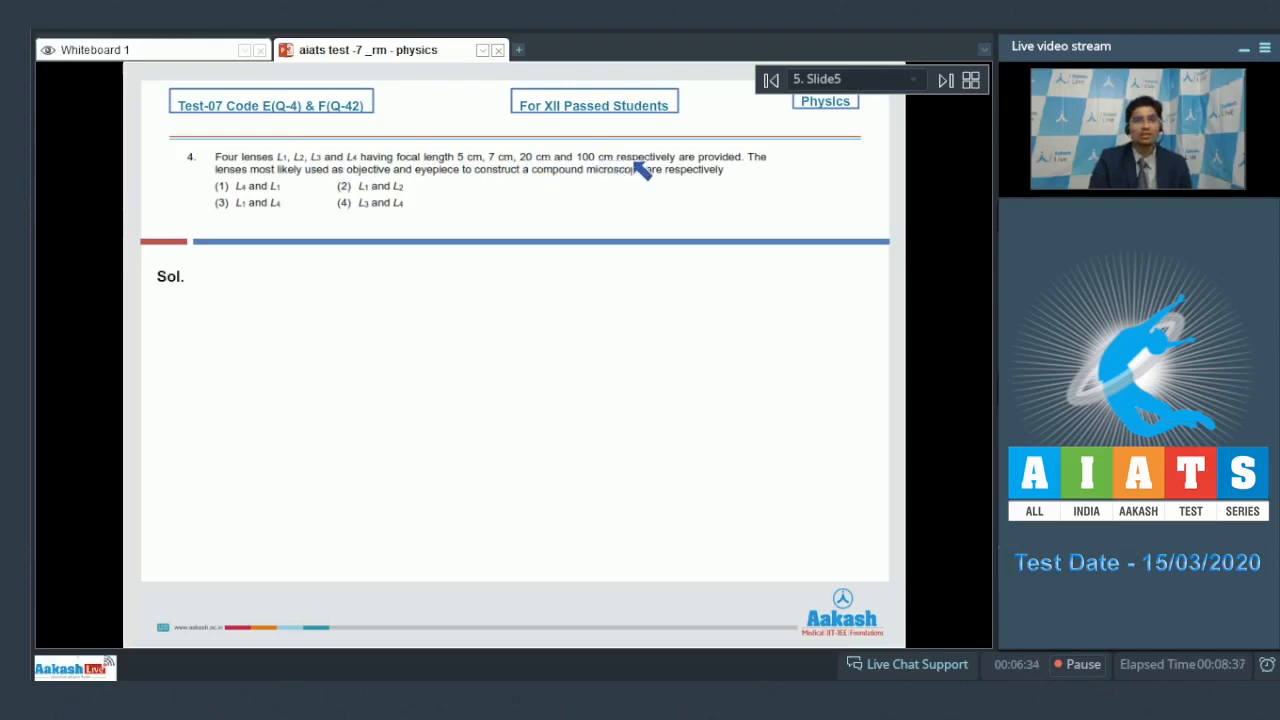
{"action": "mouse_move", "coordinate": [270, 185]}
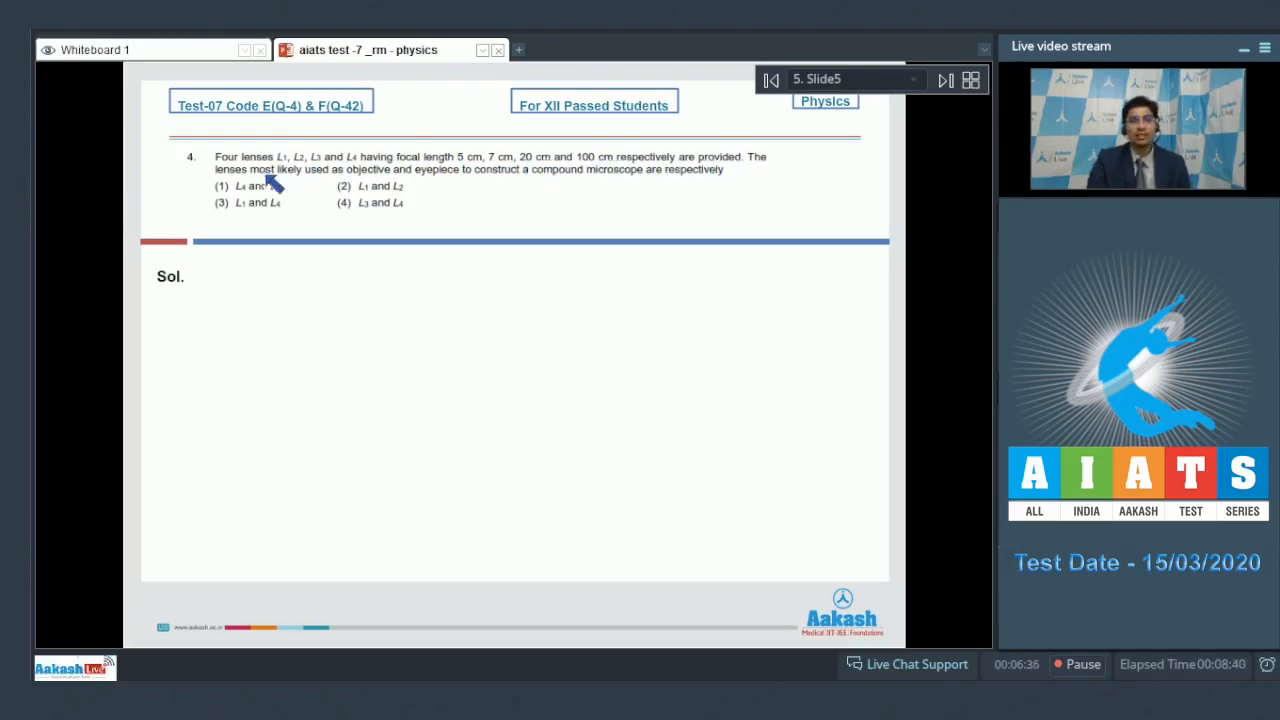
{"action": "mouse_move", "coordinate": [465, 180]}
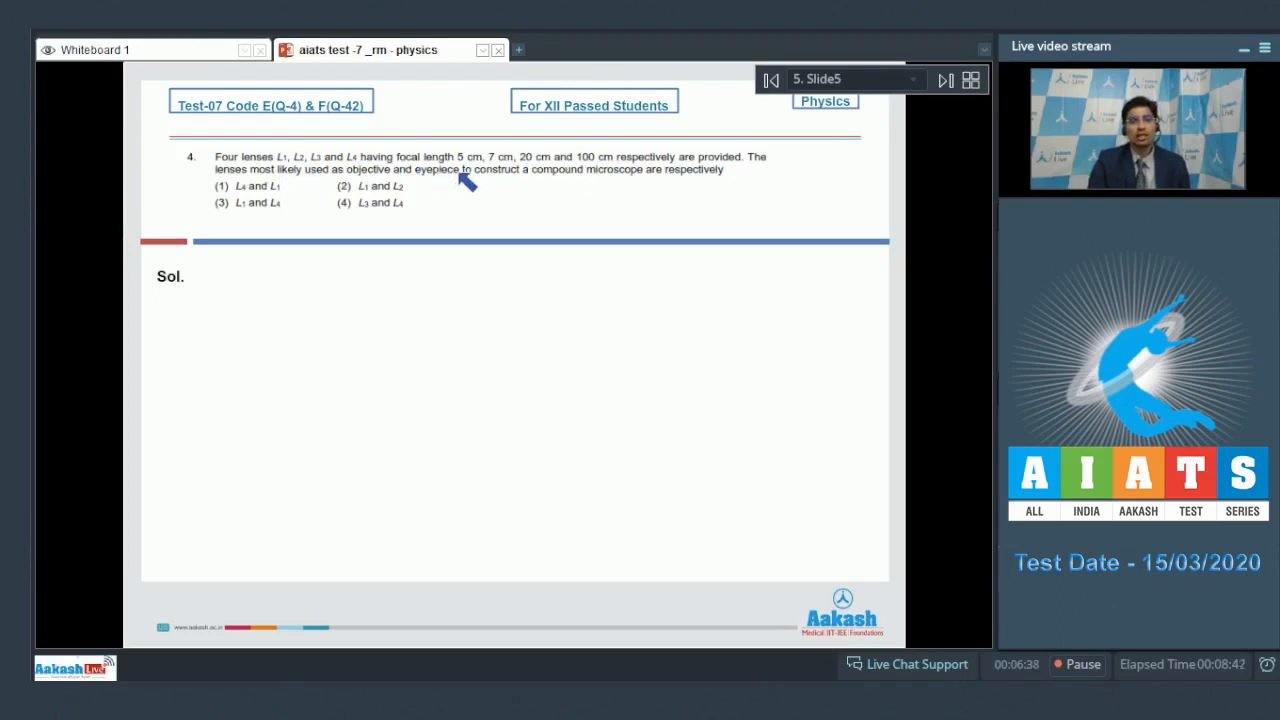
{"action": "mouse_move", "coordinate": [645, 183]}
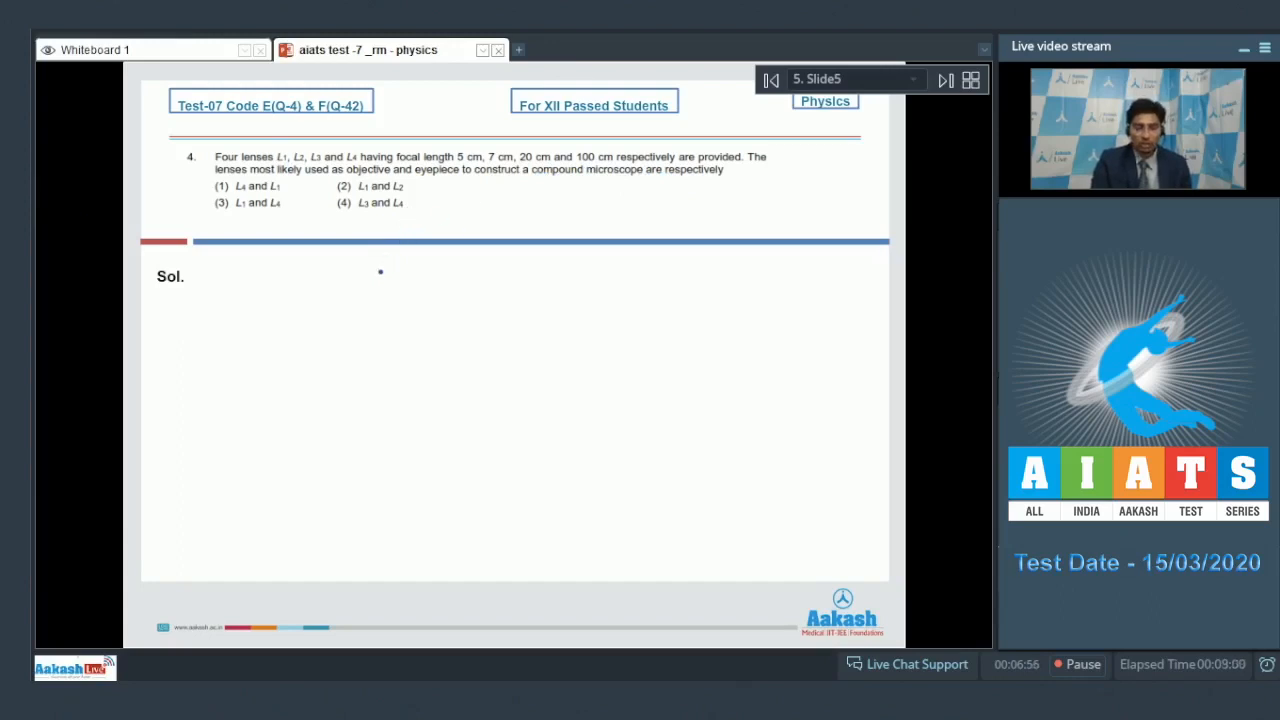
Write the question 4 working fo = 5 cm, fe = 7 cm and the answer heading
{"action": "left_click_drag", "start_coordinate": [380, 275], "coordinate": [420, 270]}
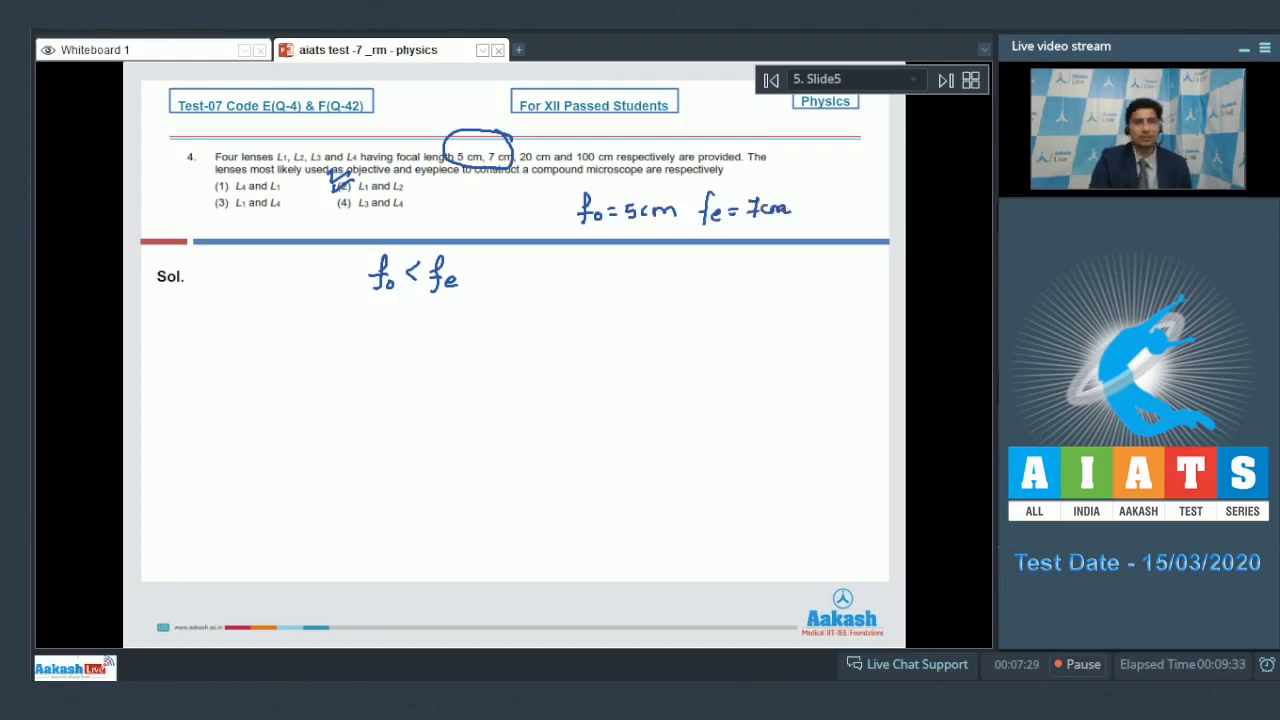
{"action": "left_click_drag", "start_coordinate": [490, 450], "coordinate": [555, 400]}
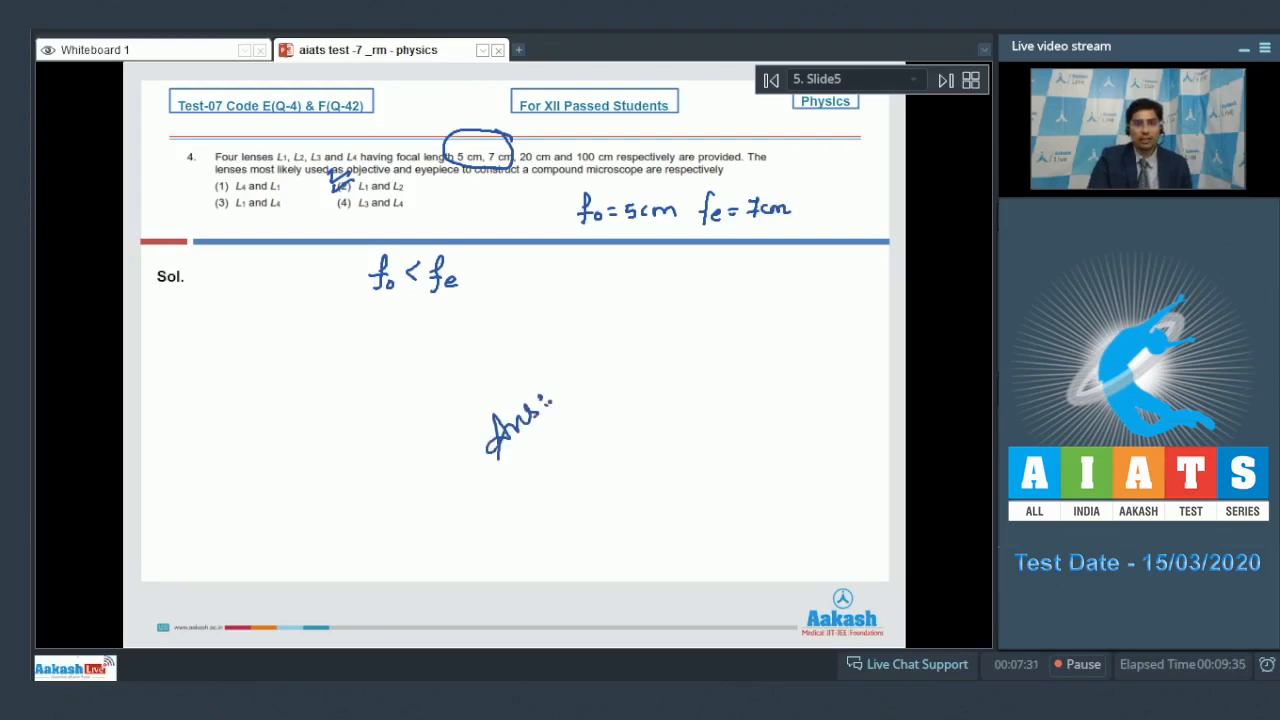
{"action": "left_click_drag", "start_coordinate": [550, 400], "coordinate": [600, 370]}
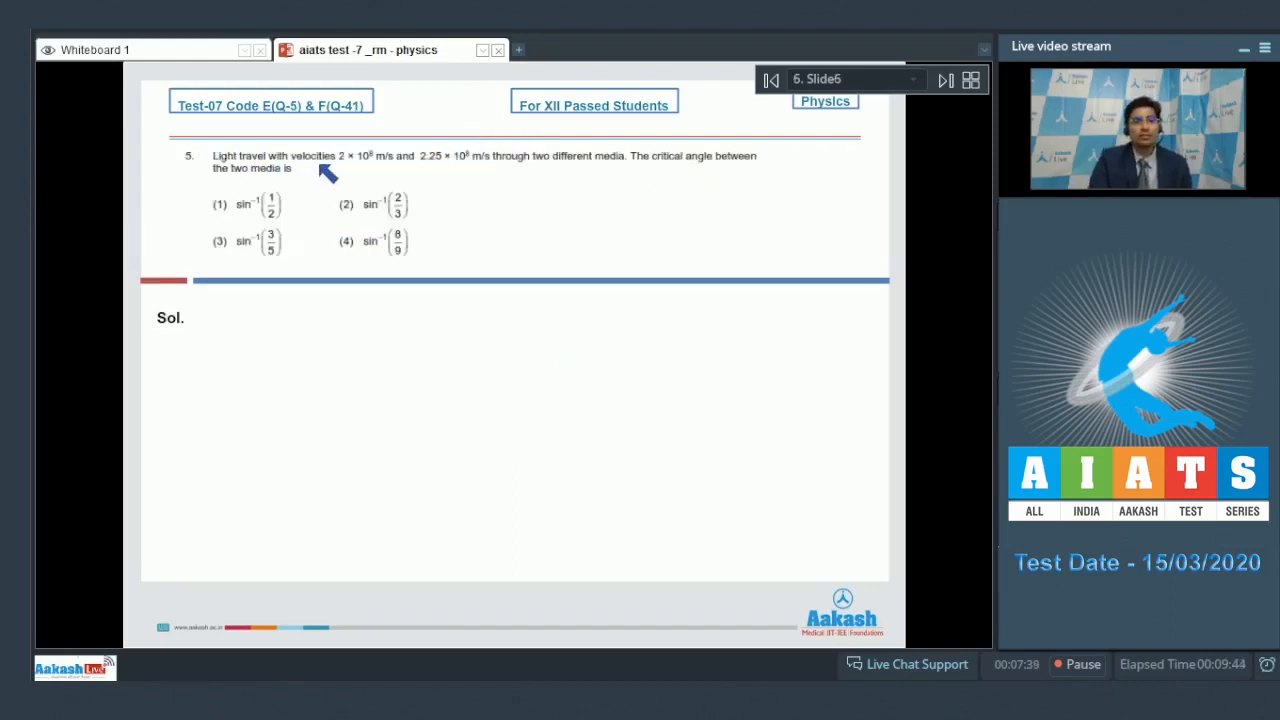
{"action": "mouse_move", "coordinate": [390, 170]}
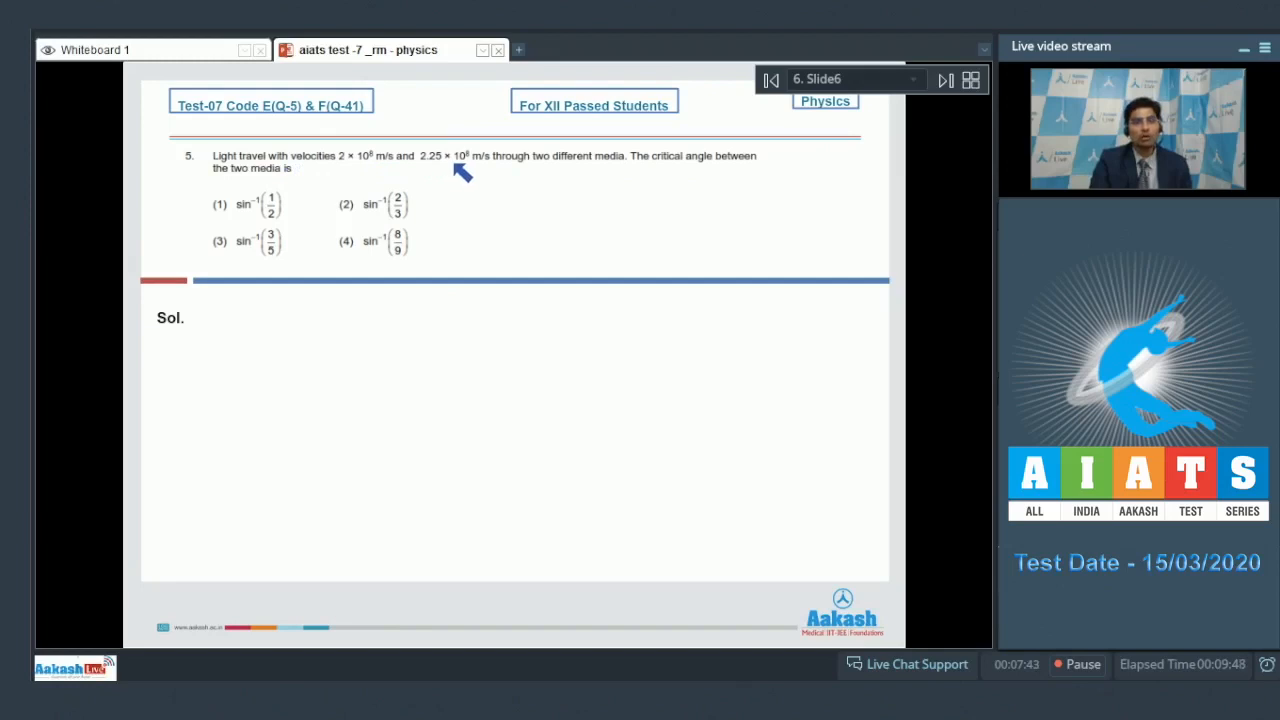
{"action": "mouse_move", "coordinate": [550, 170]}
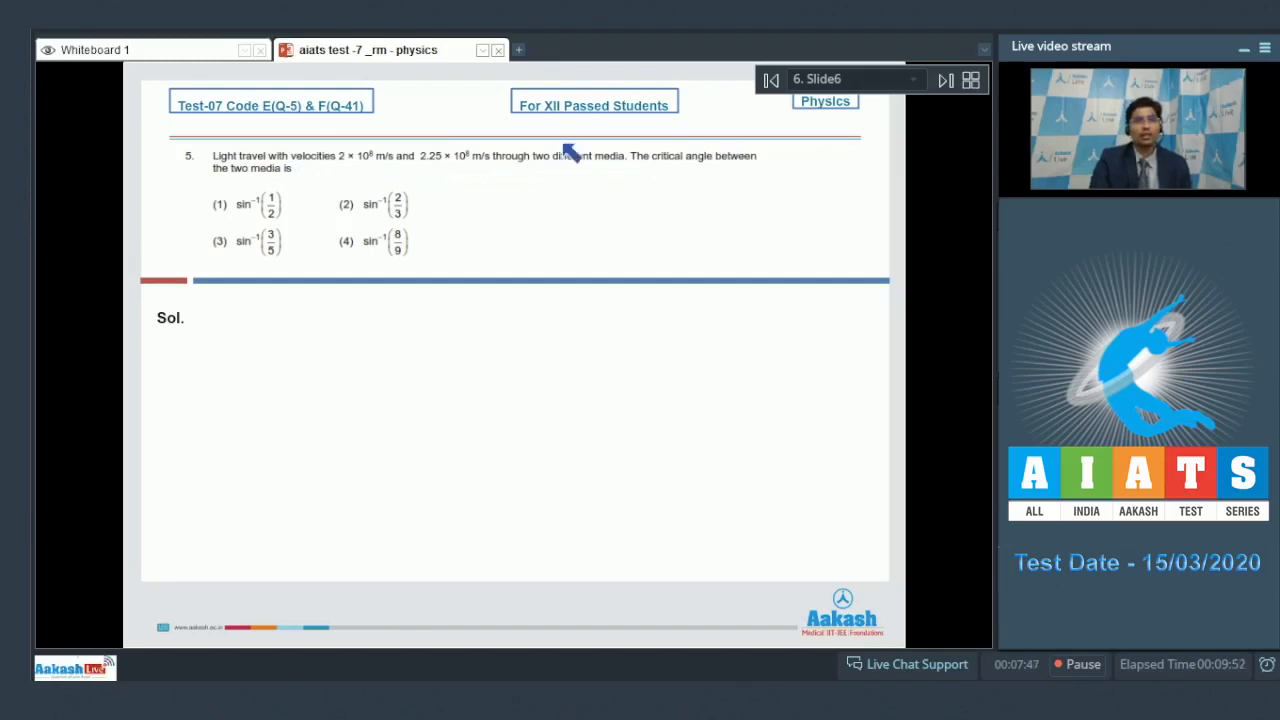
{"action": "mouse_move", "coordinate": [30, 200]}
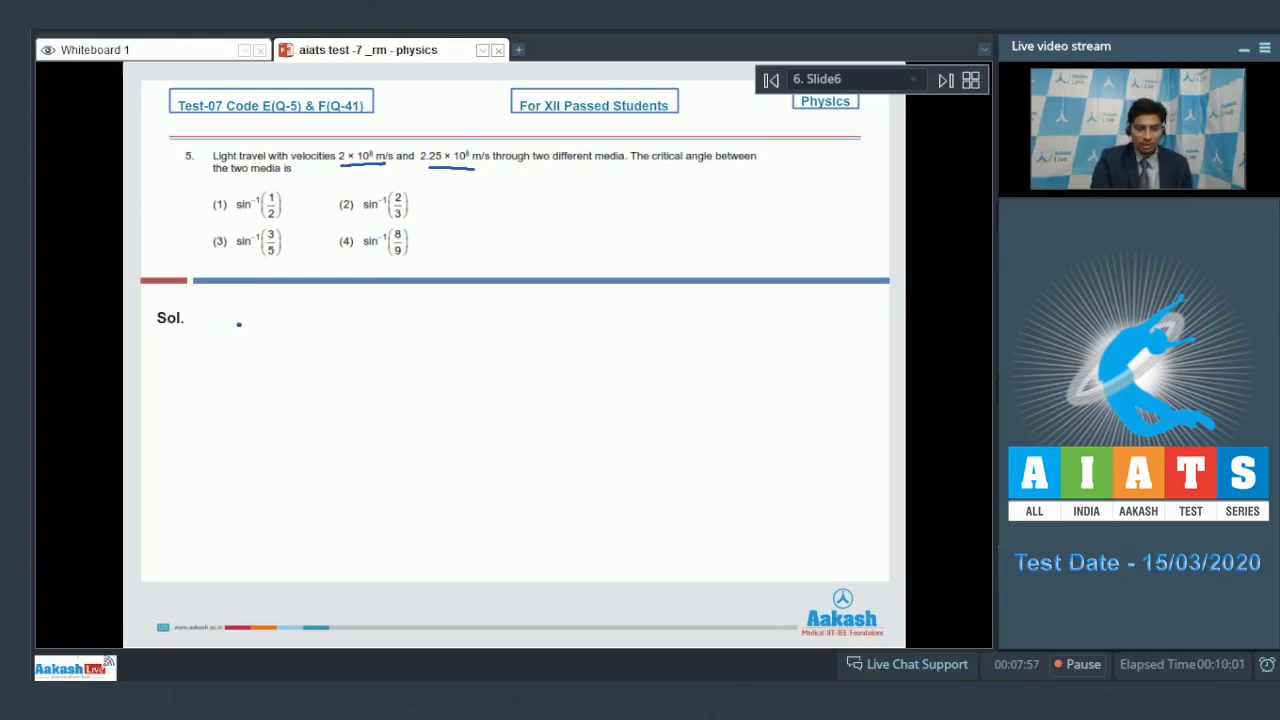
Write the 'sin C =' relation under Sol. for question 5
{"action": "left_click_drag", "start_coordinate": [225, 325], "coordinate": [315, 320]}
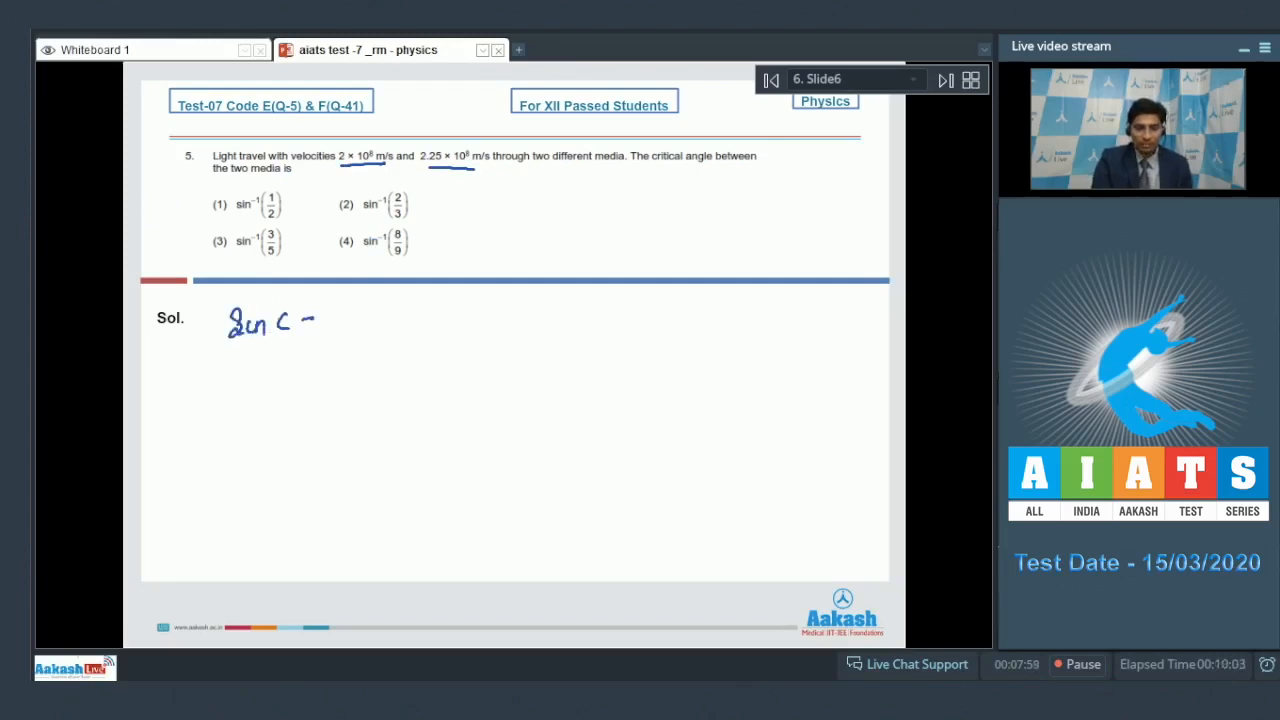